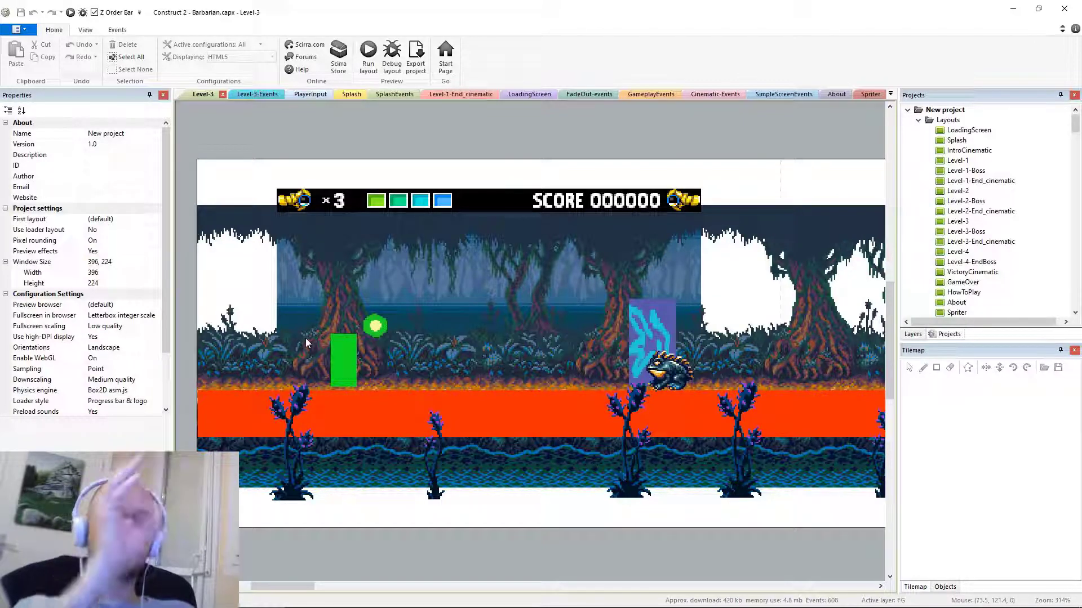
mouse_move(492, 403)
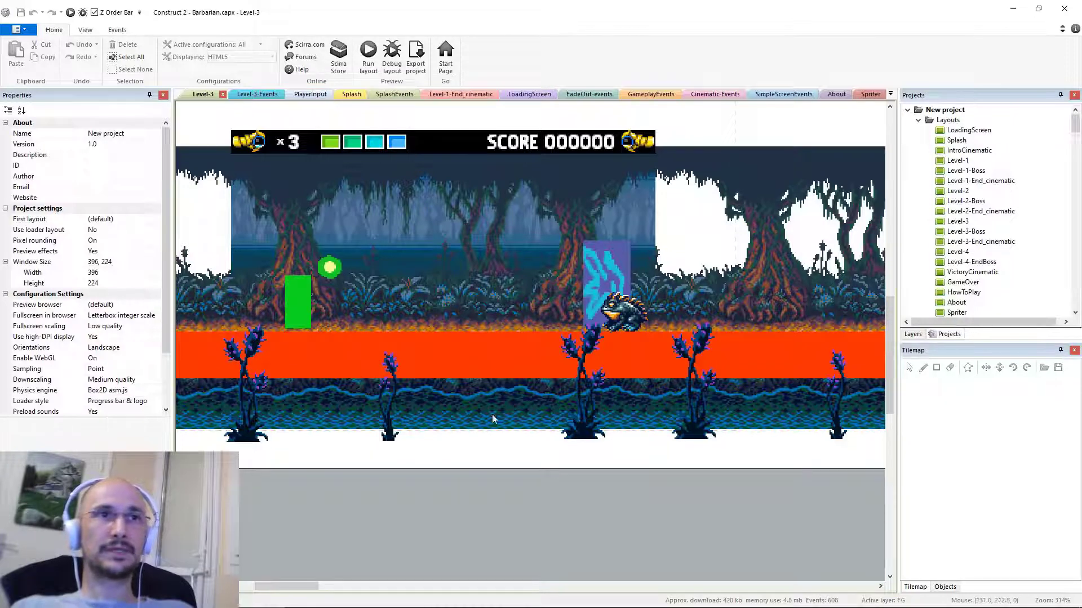
mouse_move(482, 412)
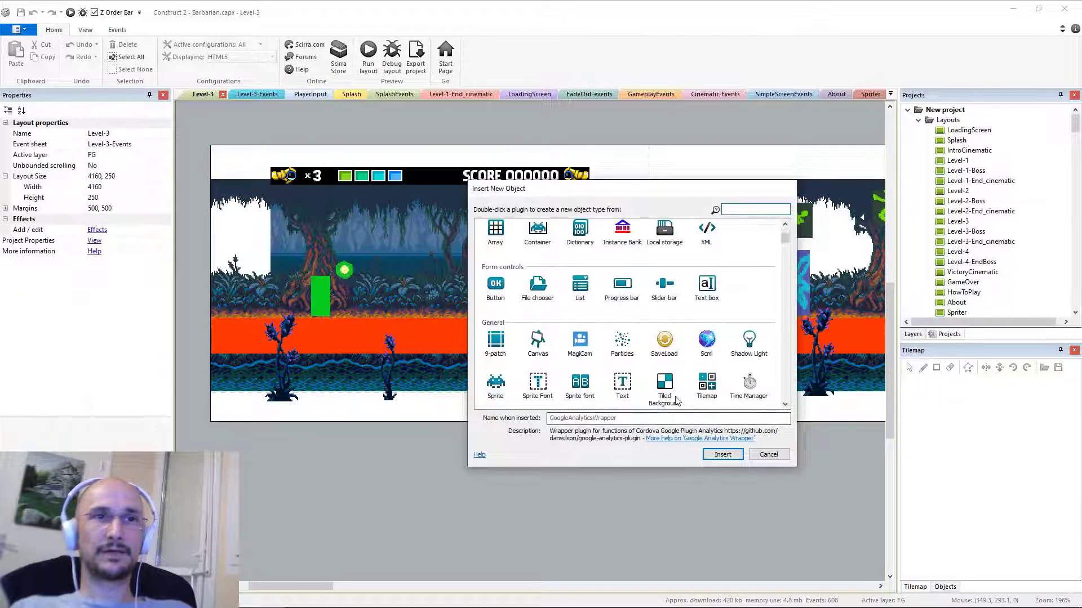
Place a new sprite below Level-3 and import the shadow strip as 2 horizontal cells, replacing the animation
click(768, 454)
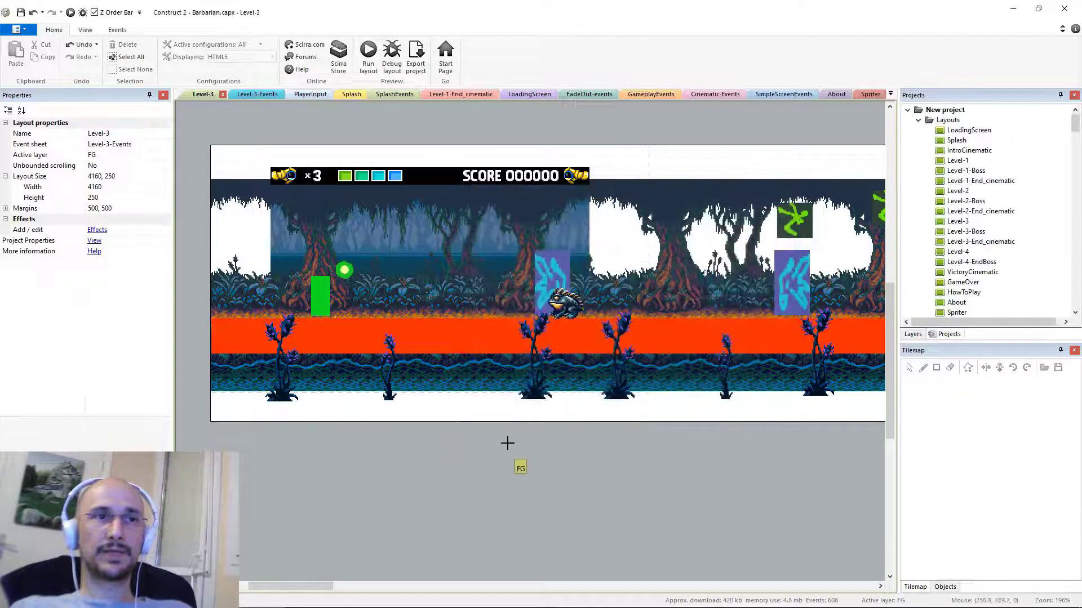
double_click(320, 298)
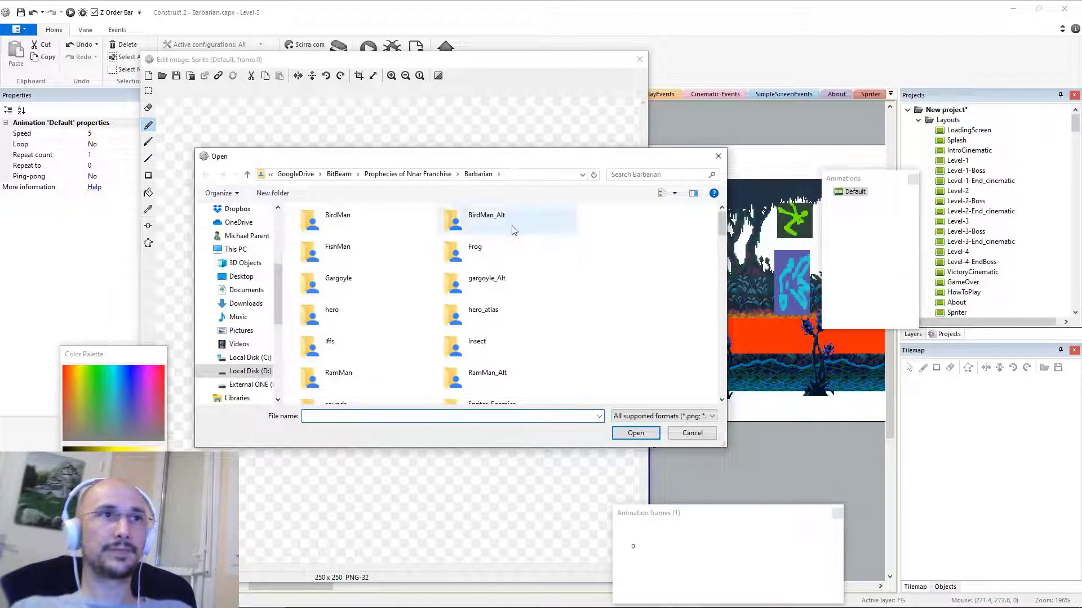
scroll(down, 3)
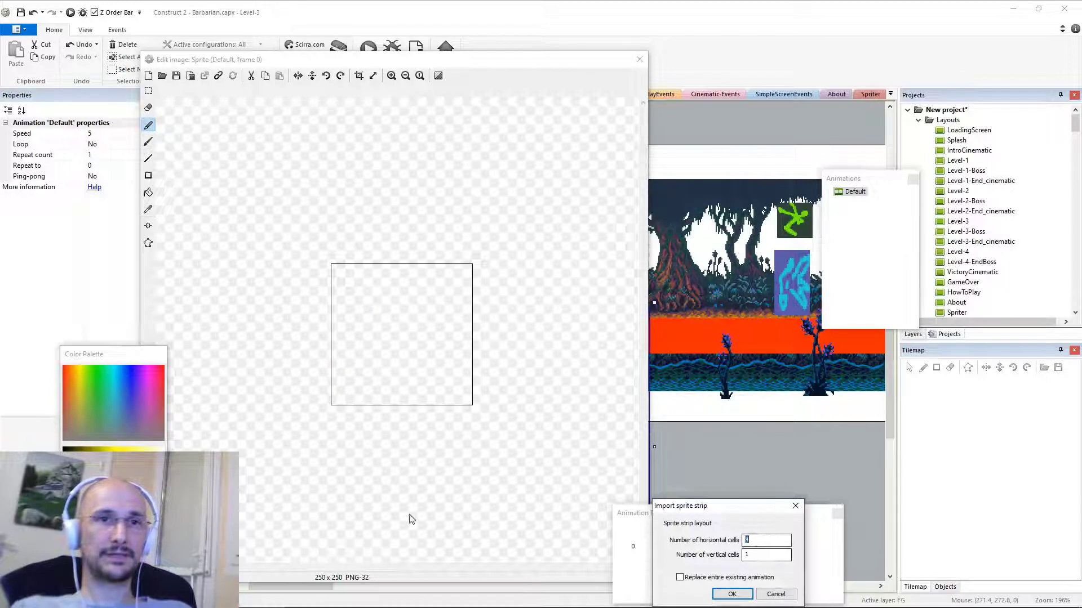
text(2)
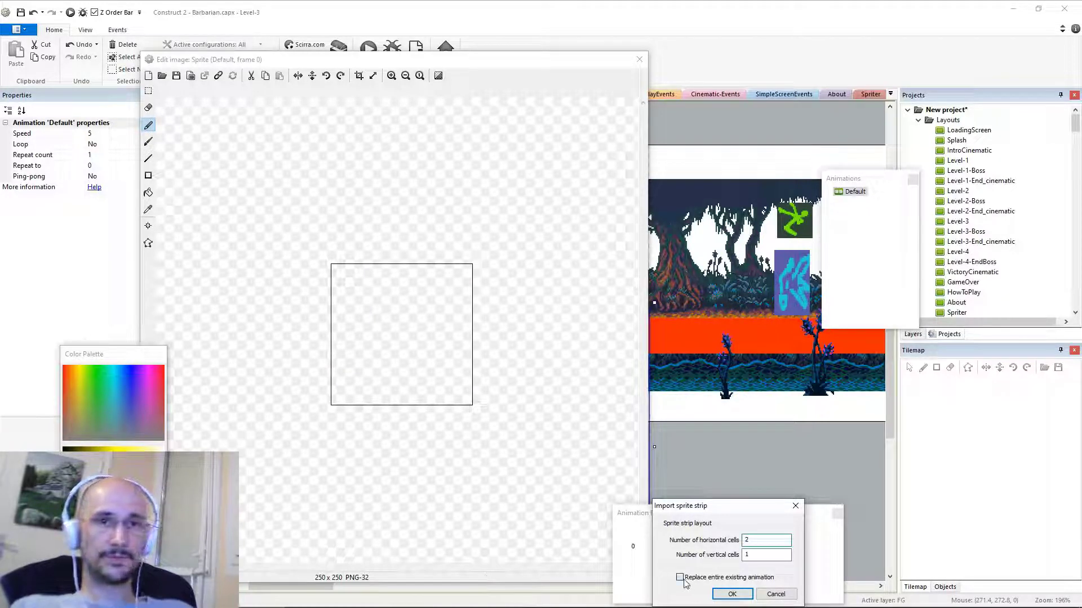
click(732, 594)
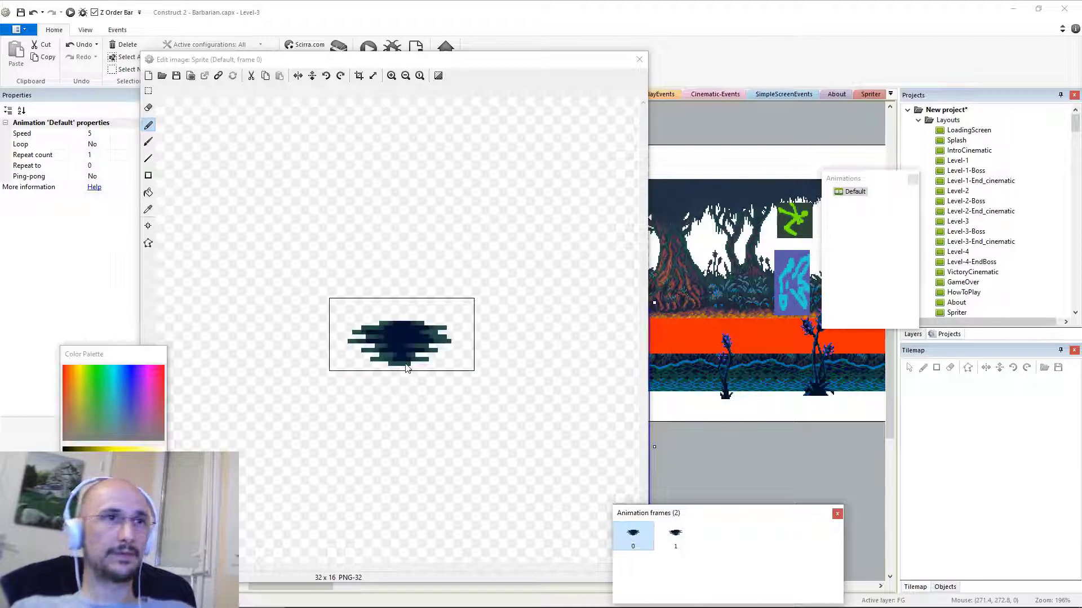
Set the origin on the shadow frames, check the second frame and adjust the animation speed
click(148, 226)
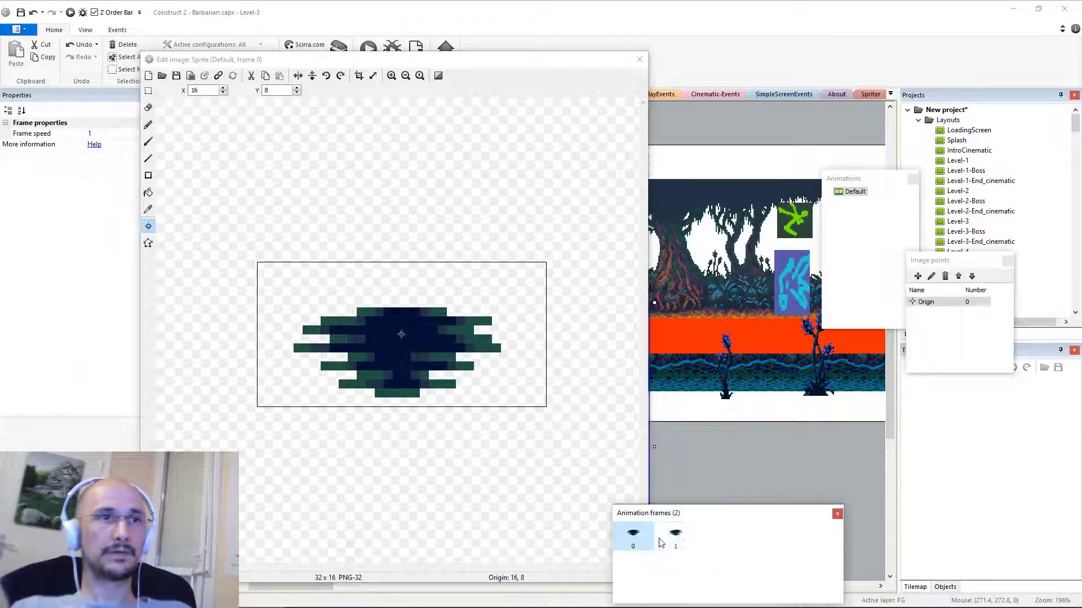
click(675, 535)
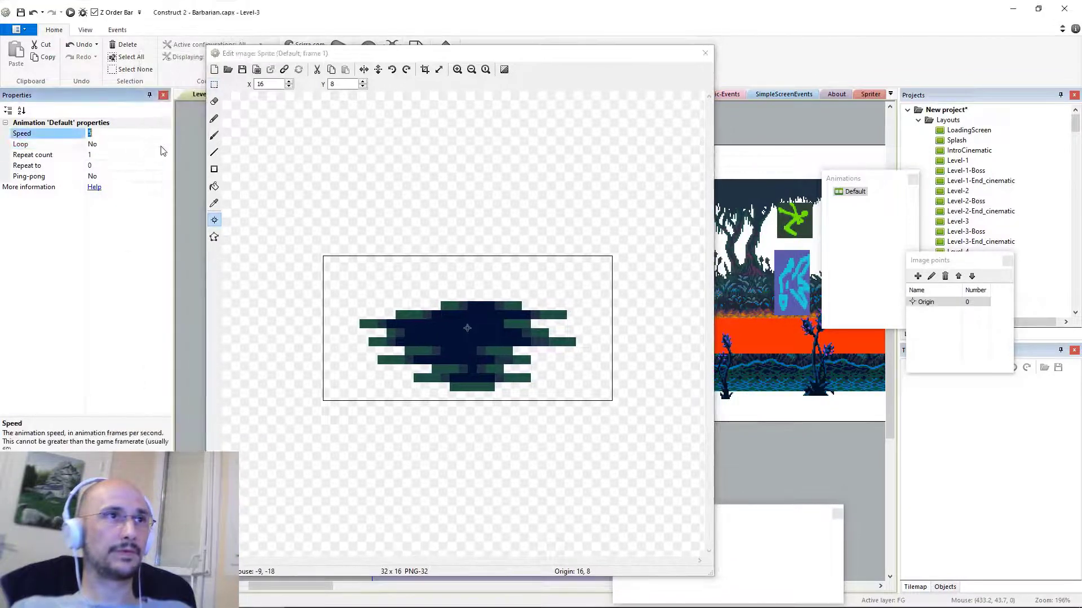
click(92, 144)
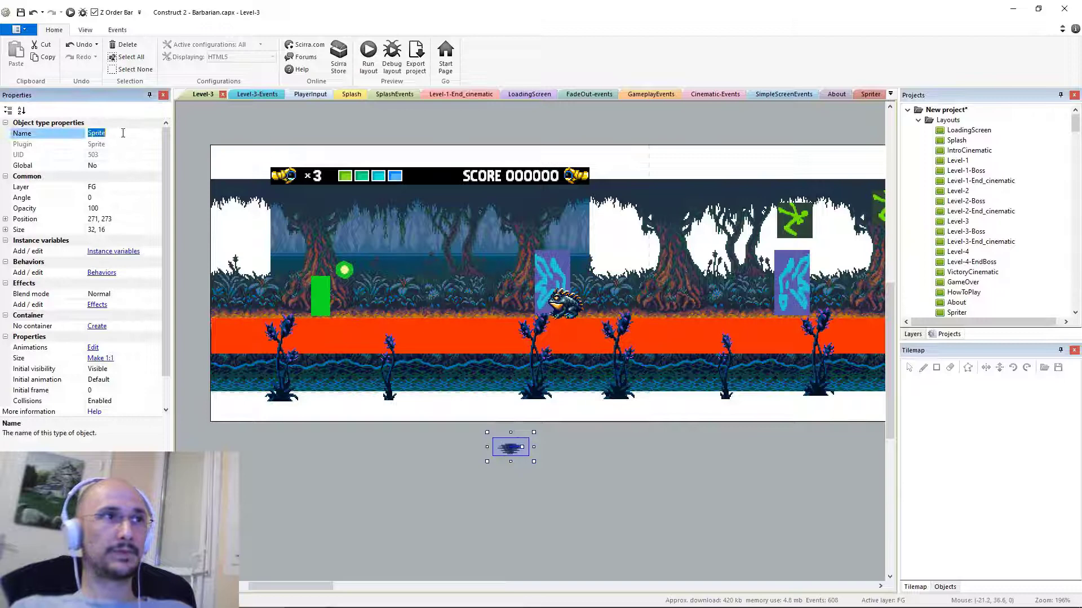
Name the sprite FishmanShadow and add the Bullet behavior to it
text(FishmanShadow)
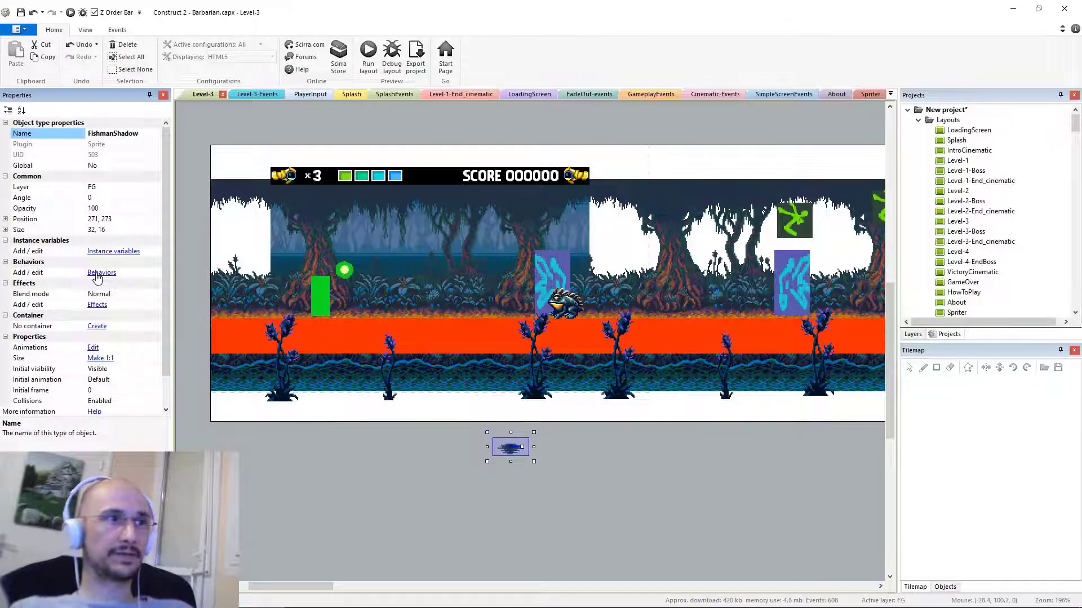
click(101, 271)
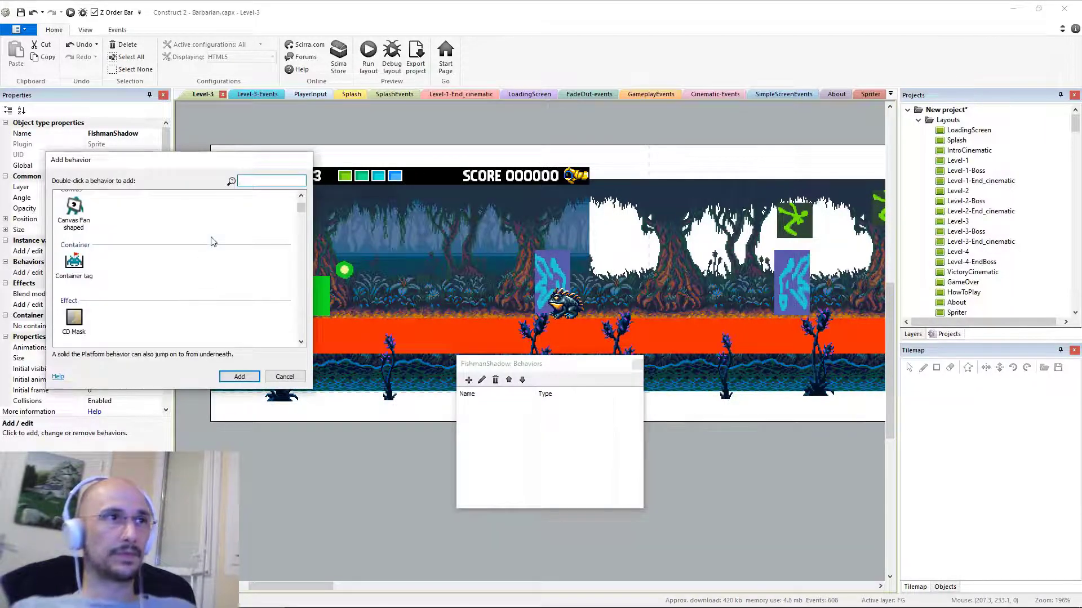
text(bul)
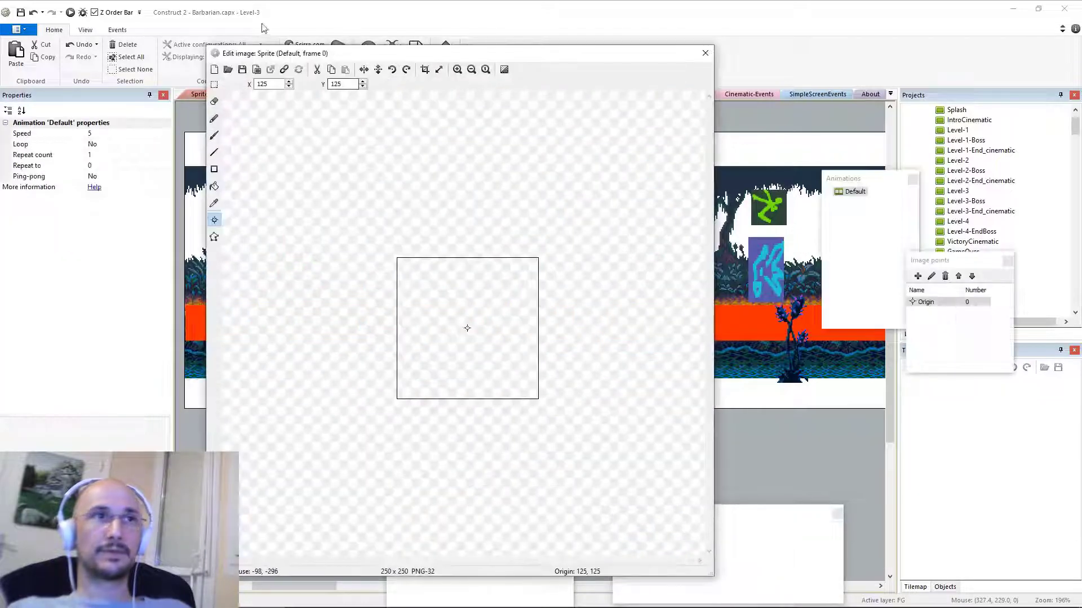
Resize the new image canvas to 16x16 and paint a cyan arrow on a purple square
click(439, 70)
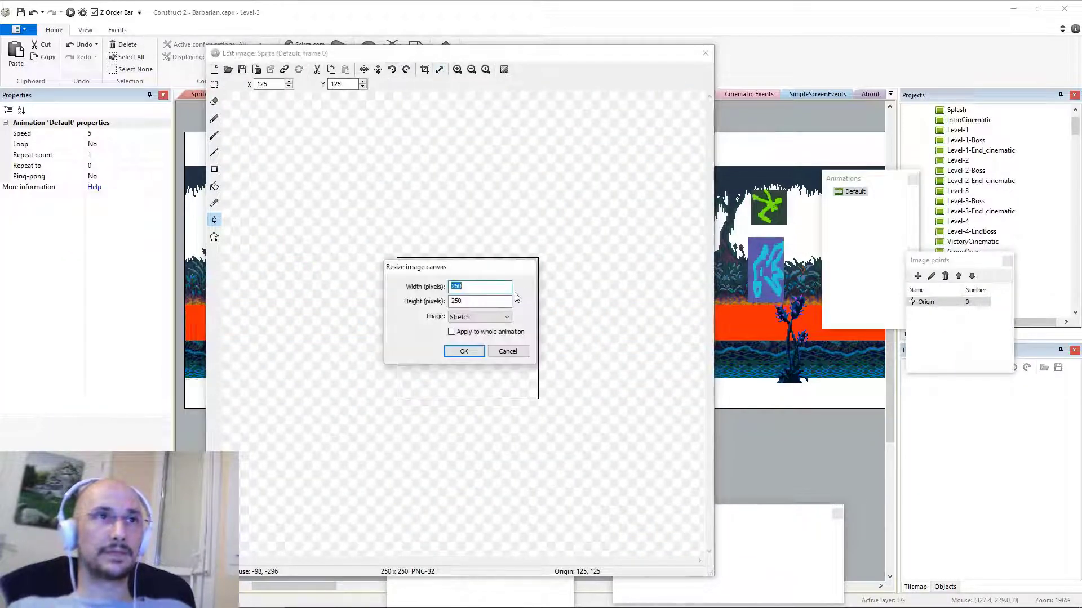
text(16)
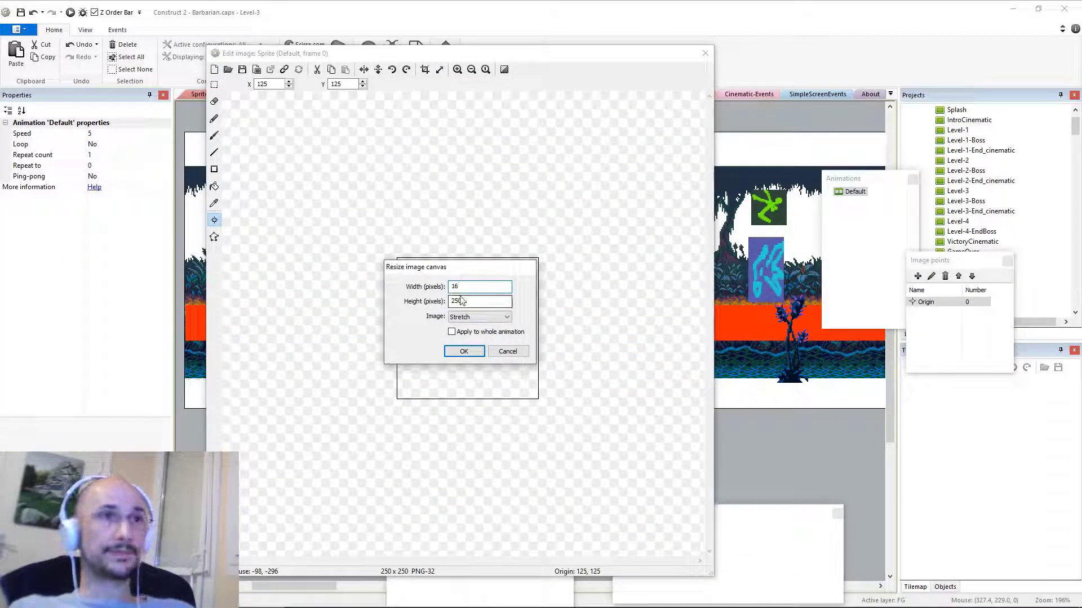
click(464, 352)
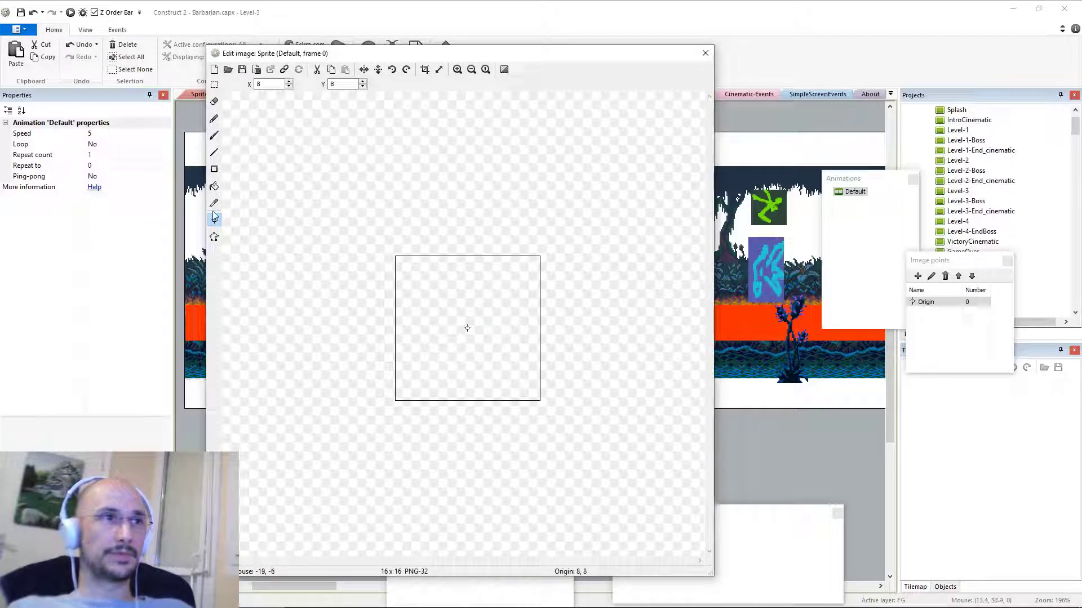
click(214, 186)
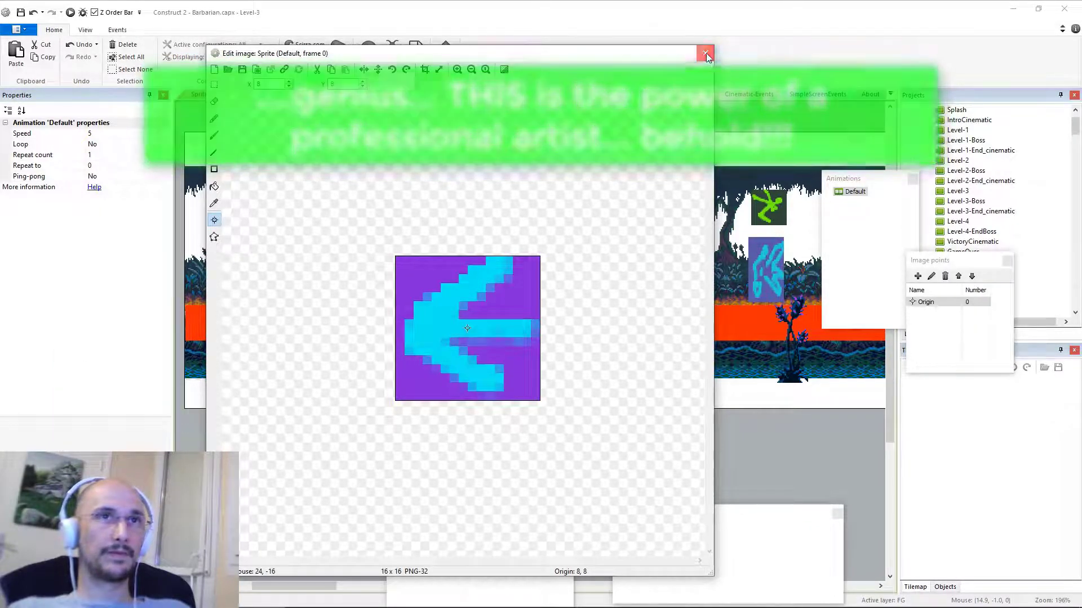
click(704, 52)
text(F)
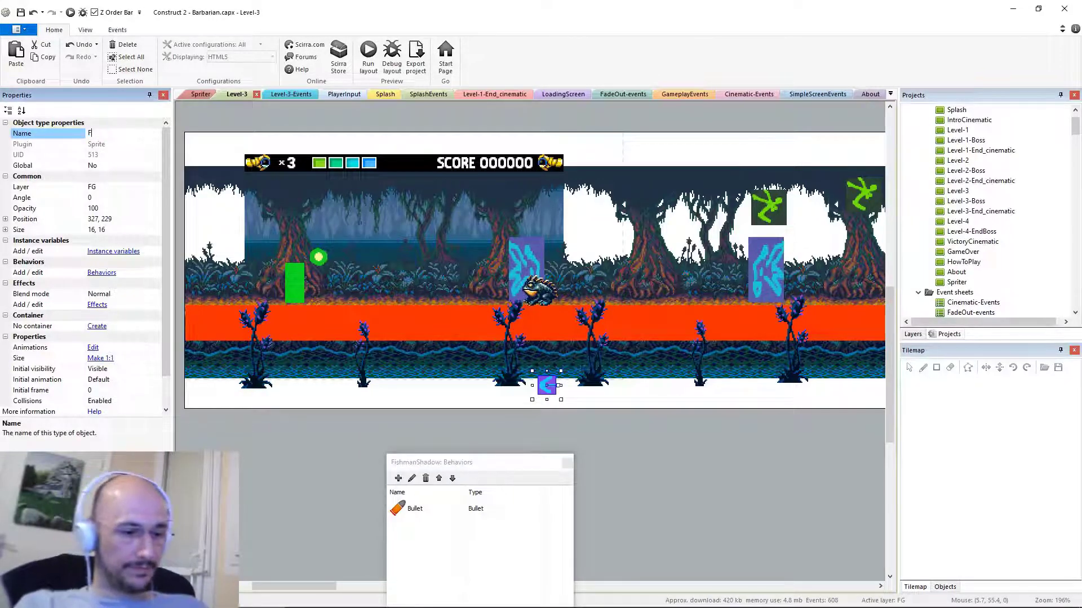
Name the arrow FishmanShadowSpawner and place two on the water, one mirrored to face right
text(ishmanShadow)
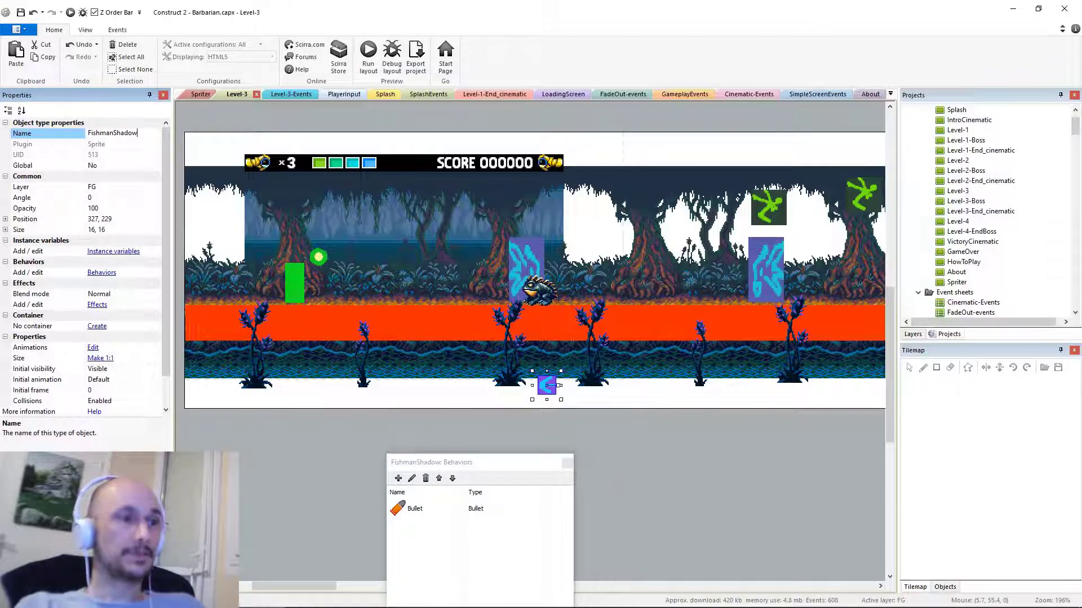
text(Spaw)
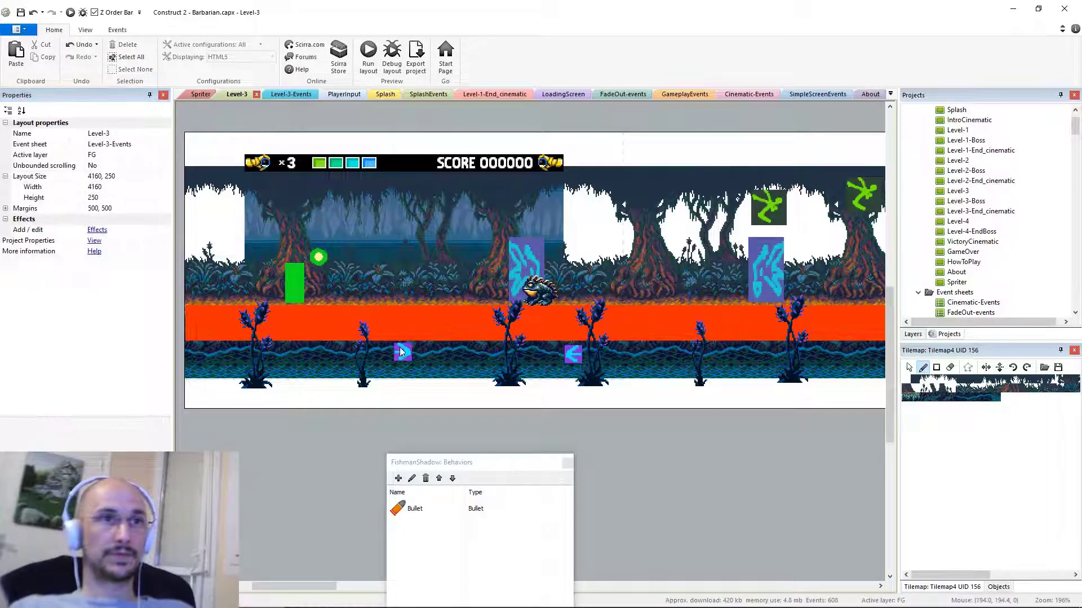
click(402, 352)
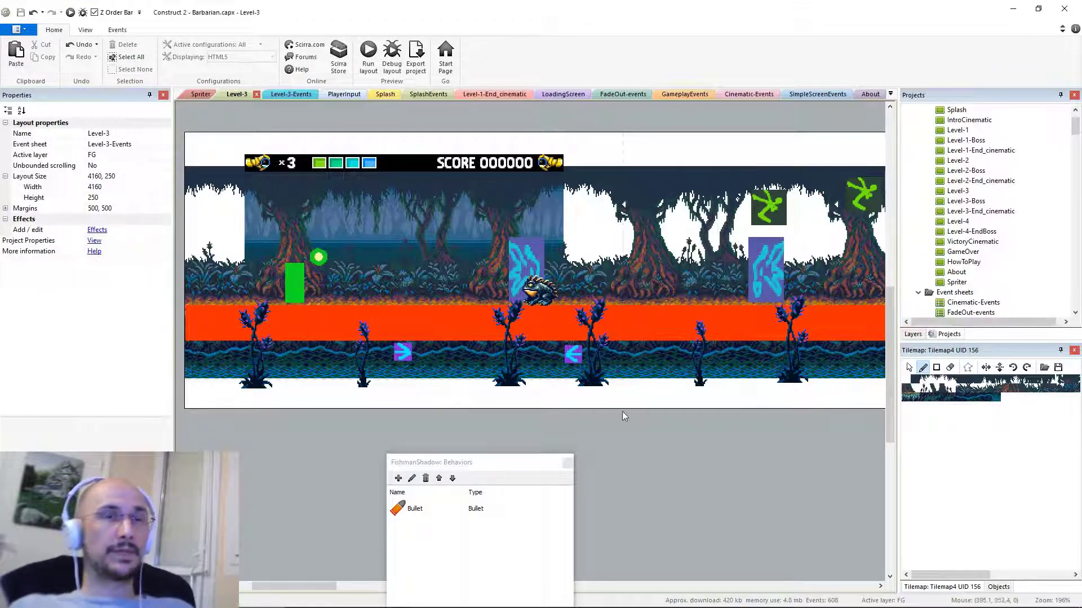
click(571, 352)
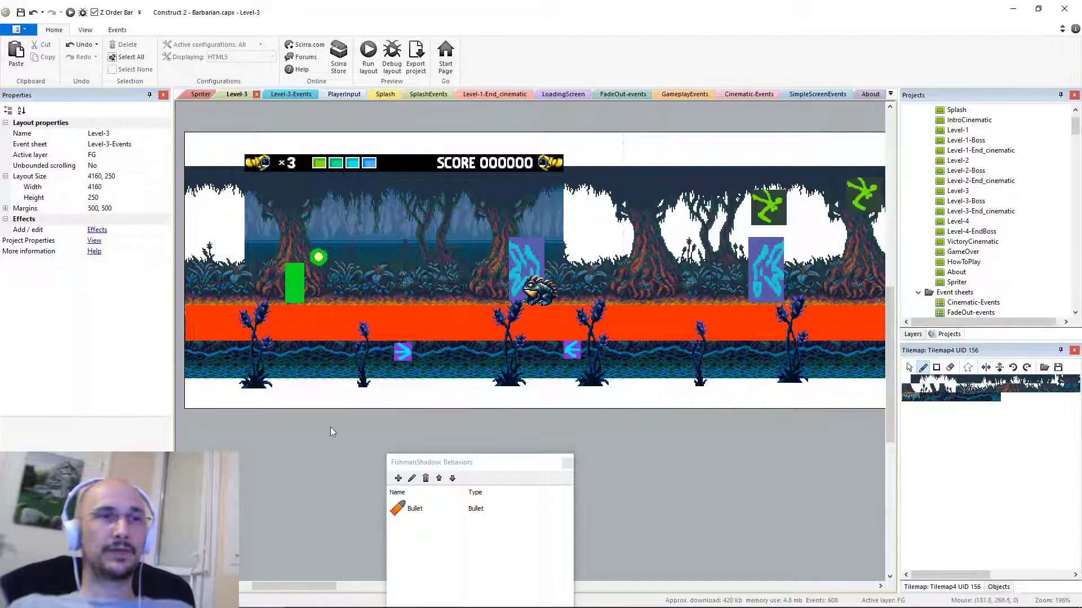
mouse_move(567, 464)
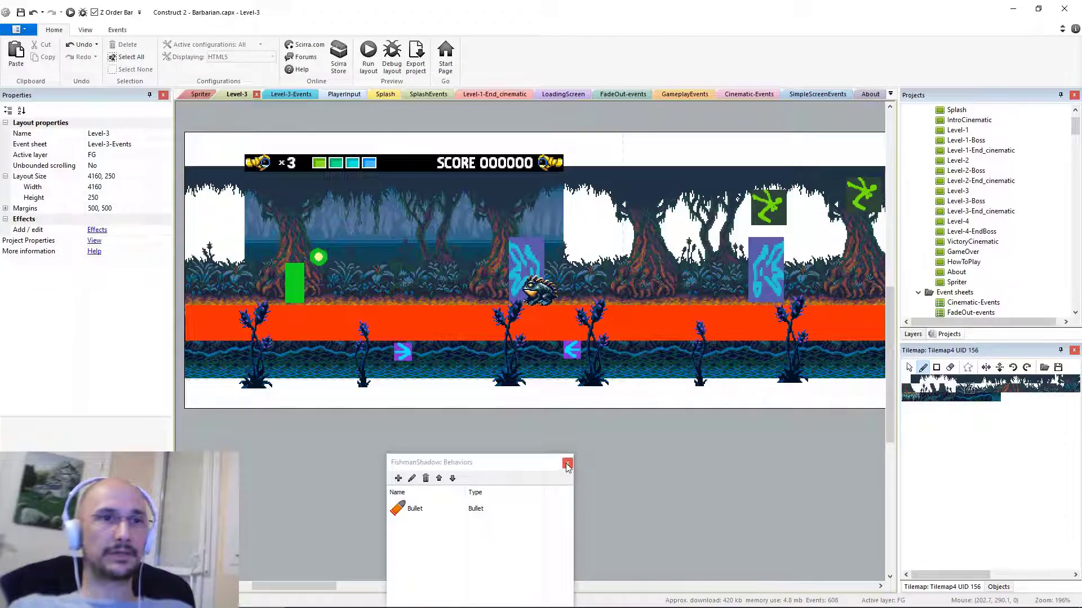
click(567, 463)
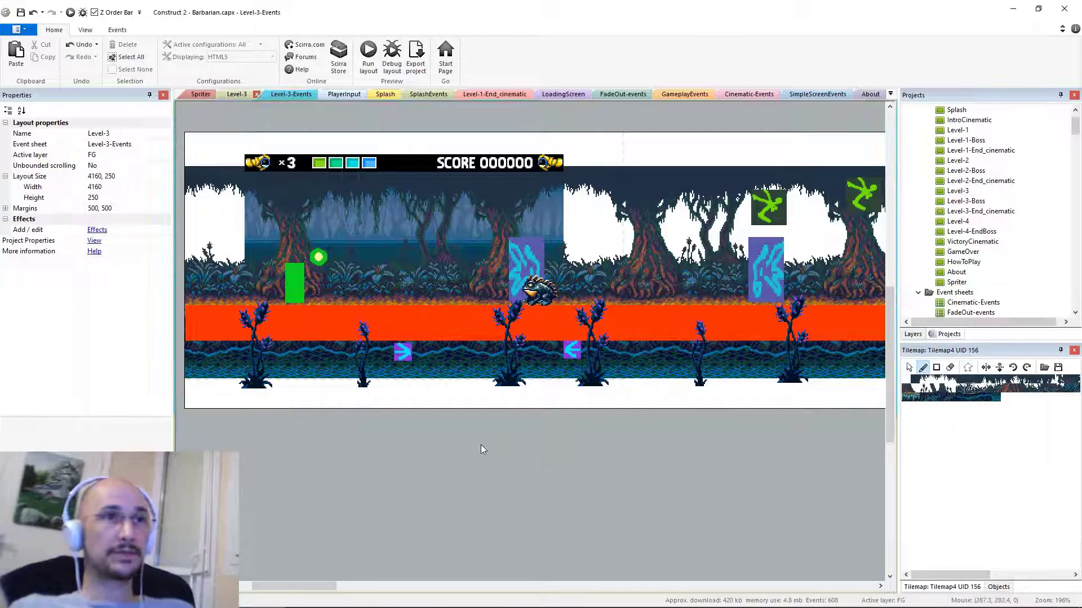
Review the GameplayEvents bat spawner events, then switch to the Level-3-Events sheet
click(685, 94)
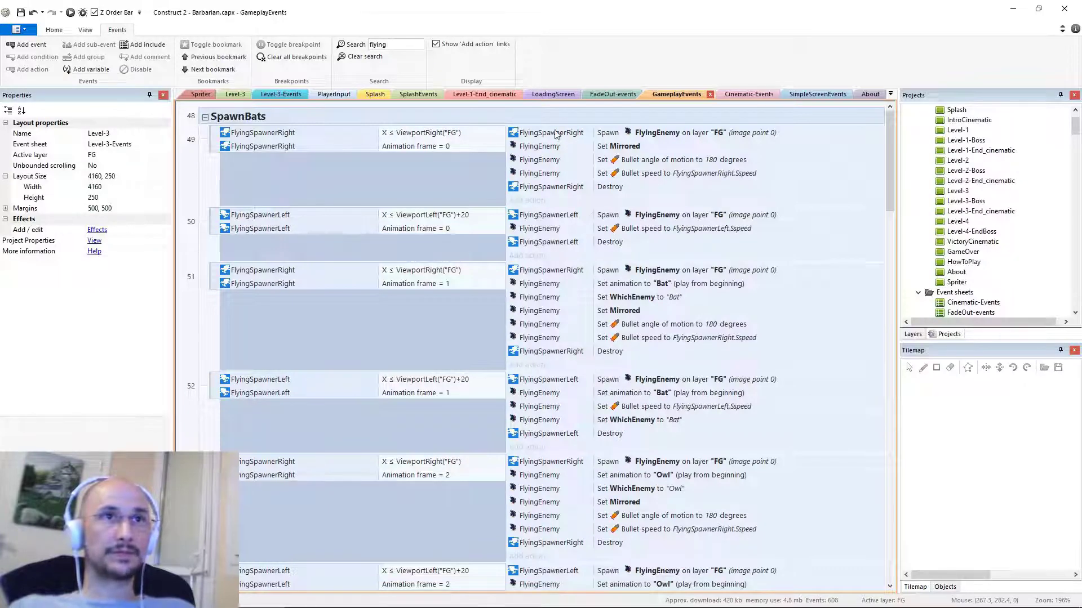
mouse_move(390, 257)
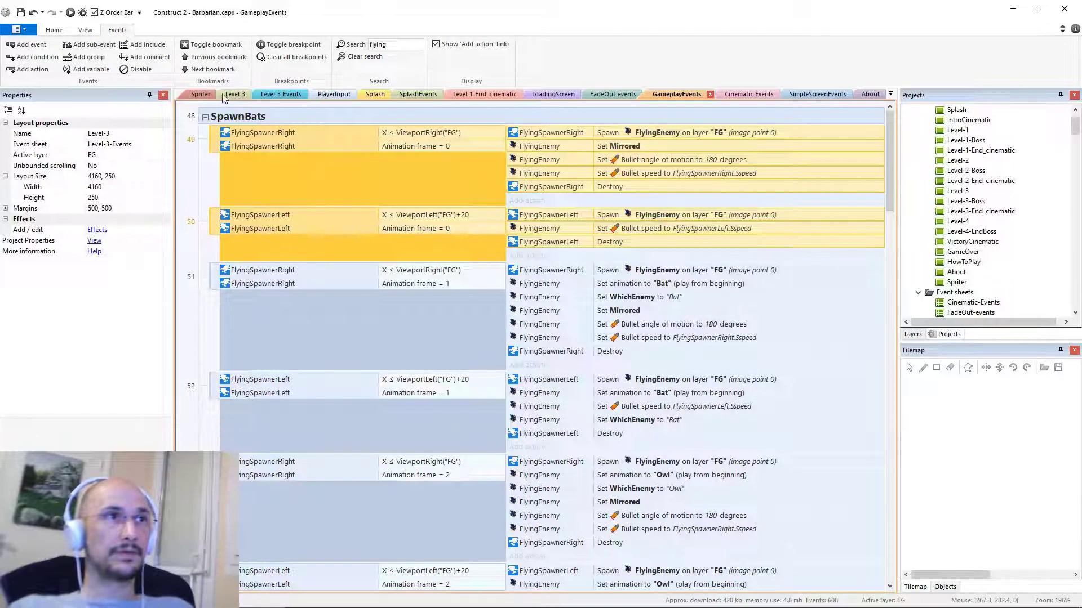
click(234, 95)
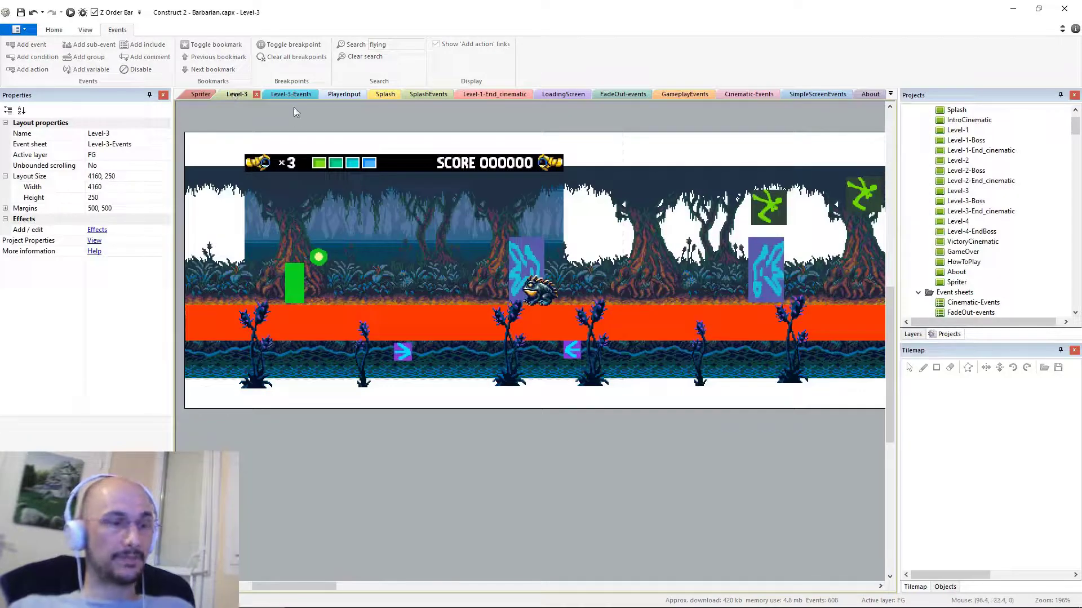
click(283, 95)
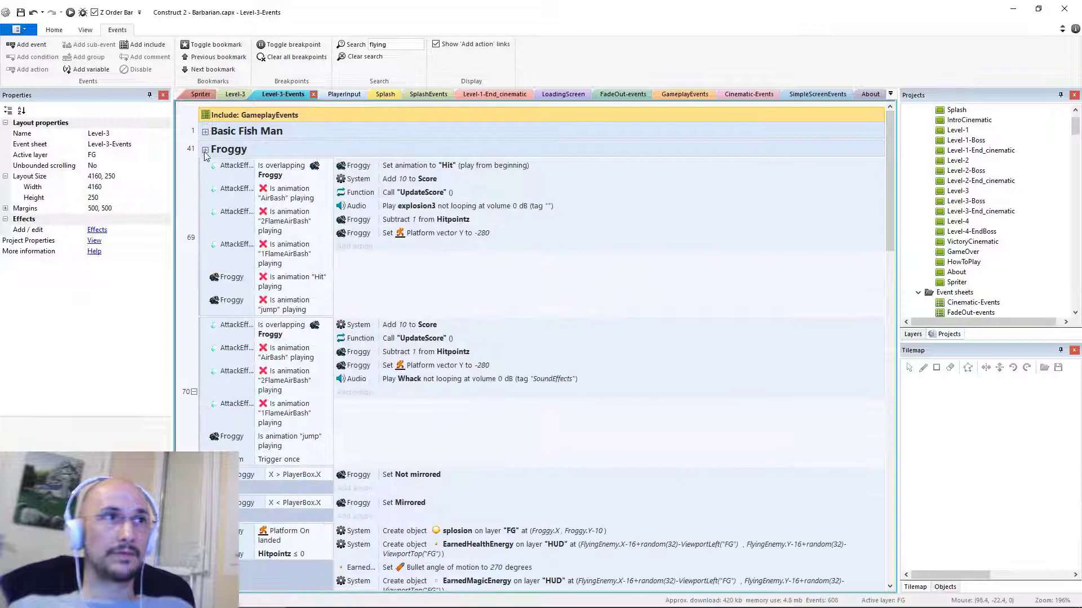
Replace event 85's spawner condition object with FishmanShadowSpawner
scroll(down, 3)
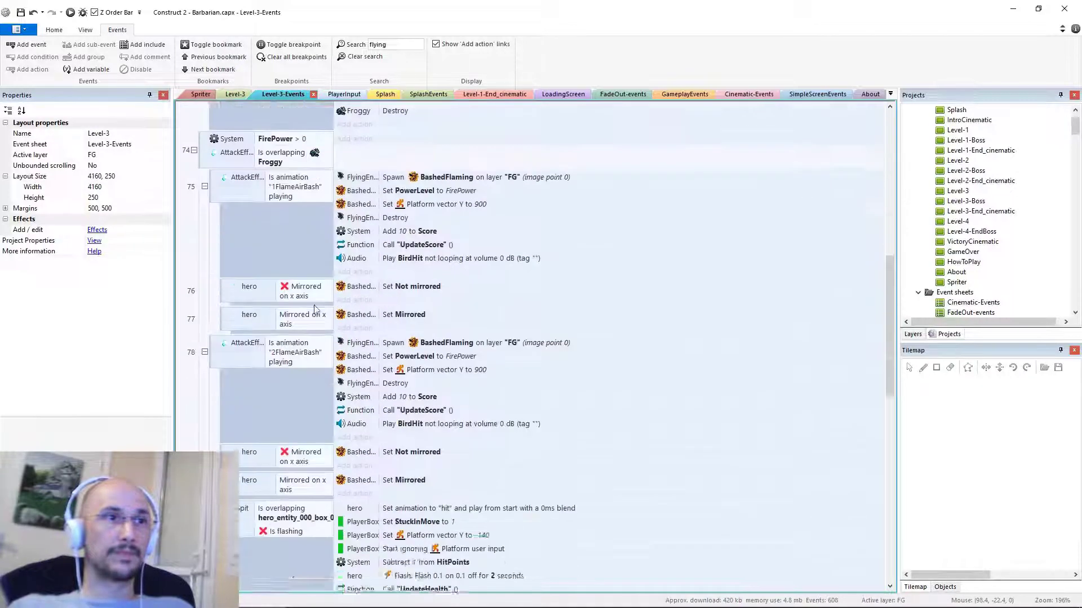
scroll(down, 3)
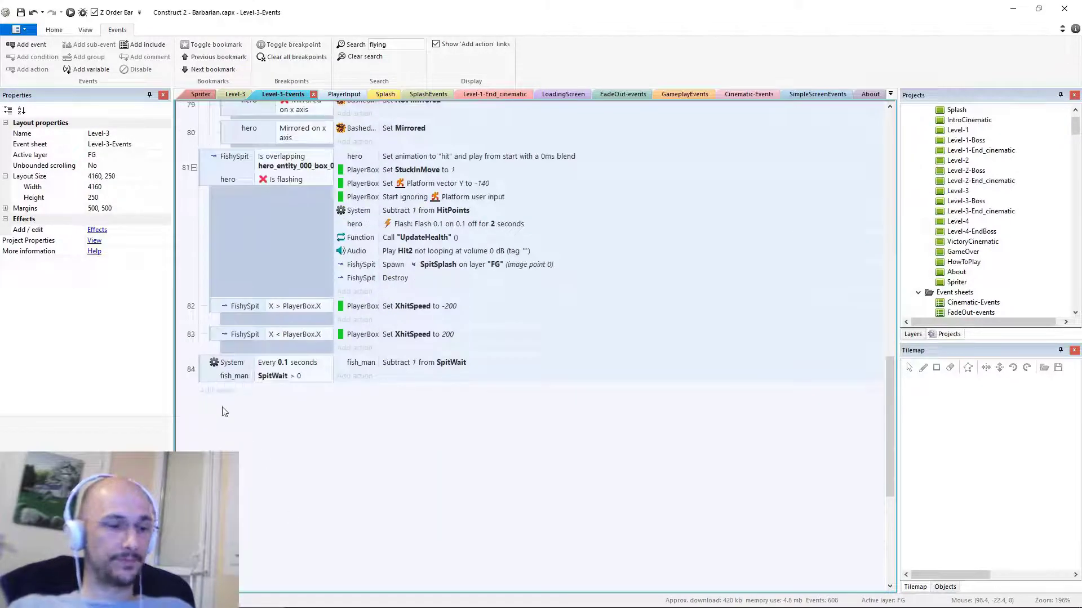
scroll(down, 3)
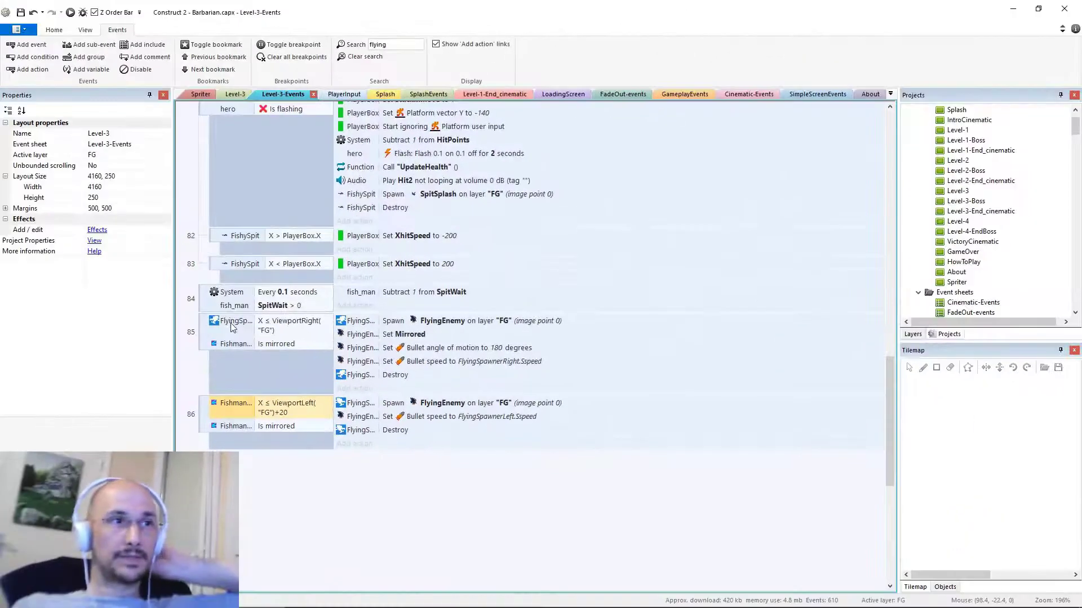
right_click(235, 320)
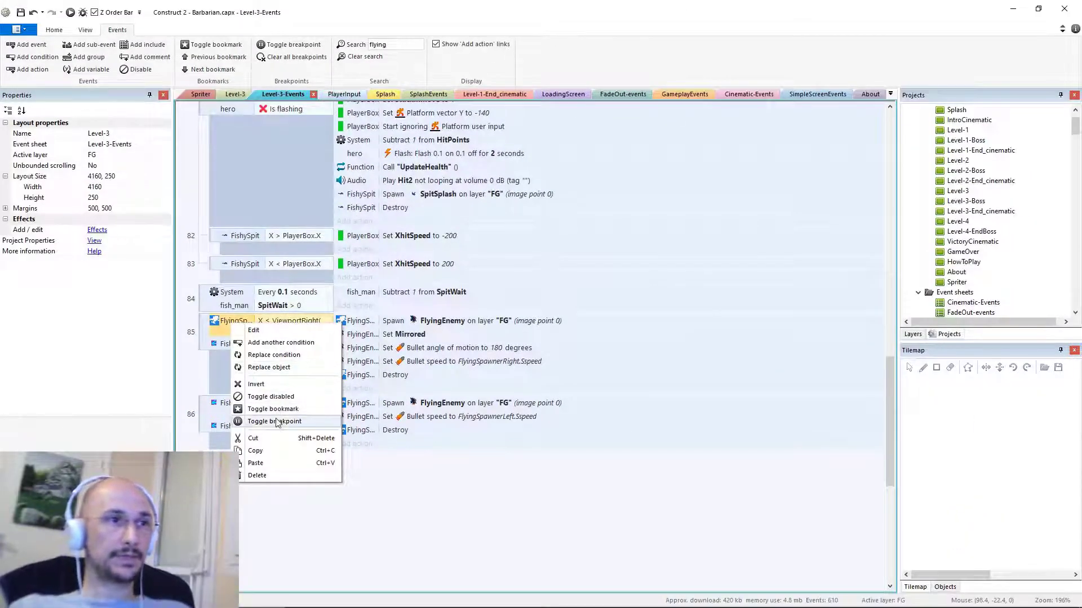
click(268, 367)
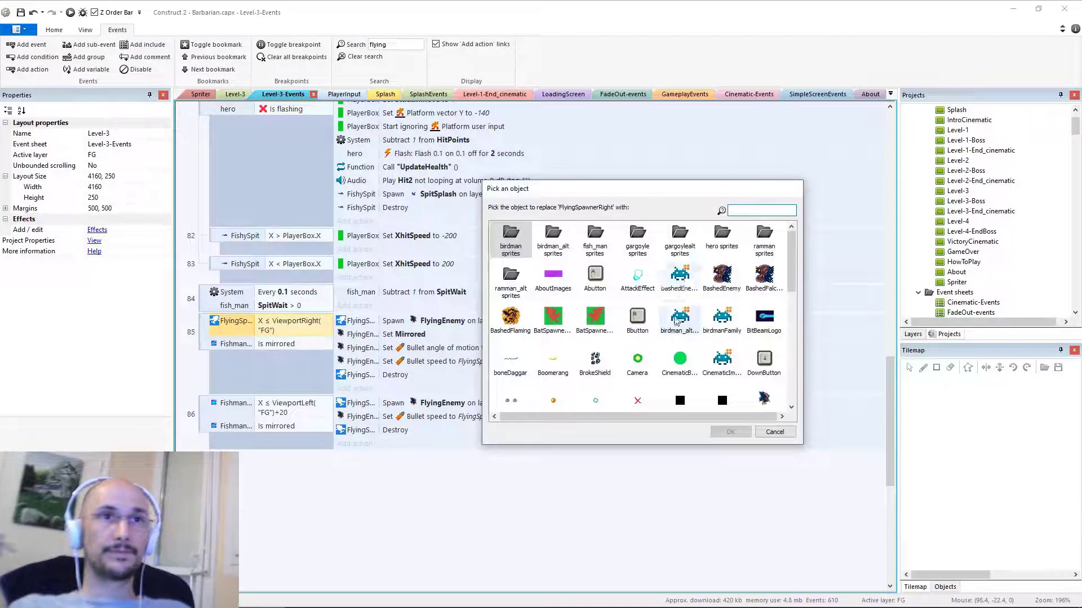
scroll(down, 3)
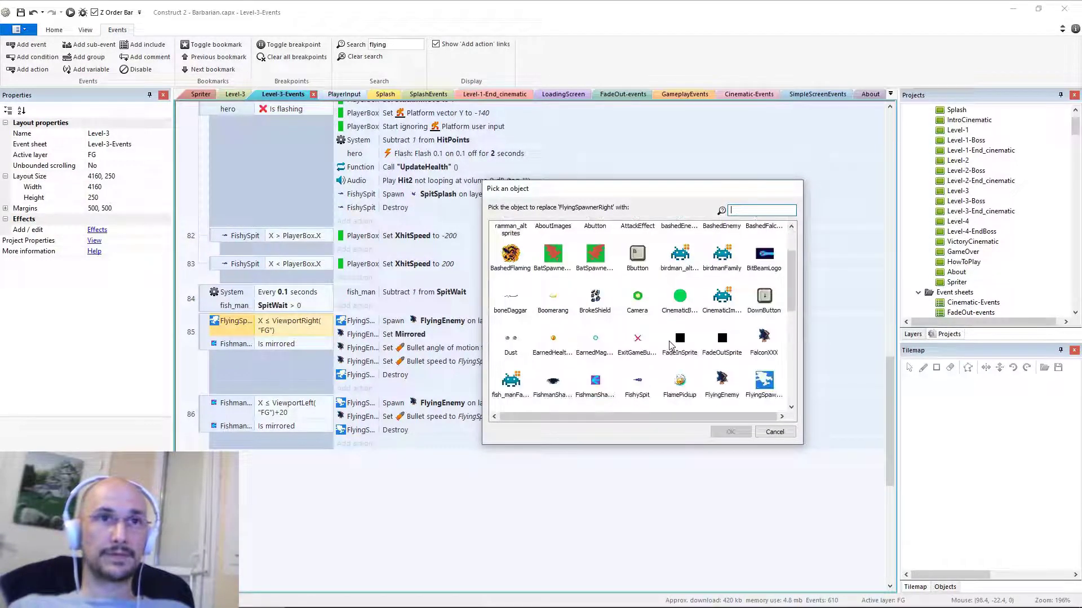
click(775, 431)
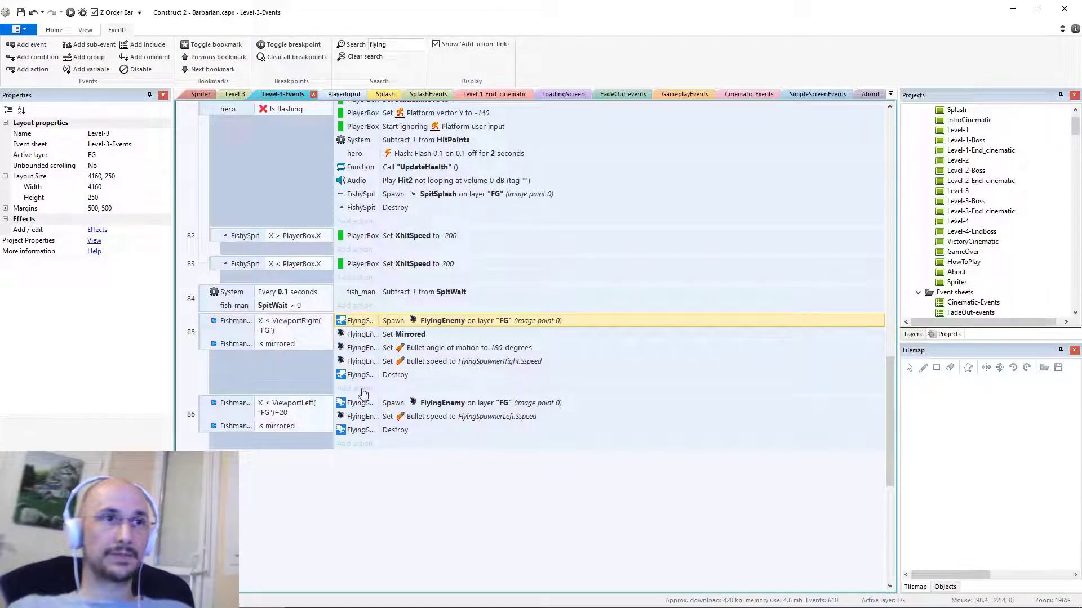
Replace event 86's spawn action object so it spawns FishmanShadow
right_click(358, 403)
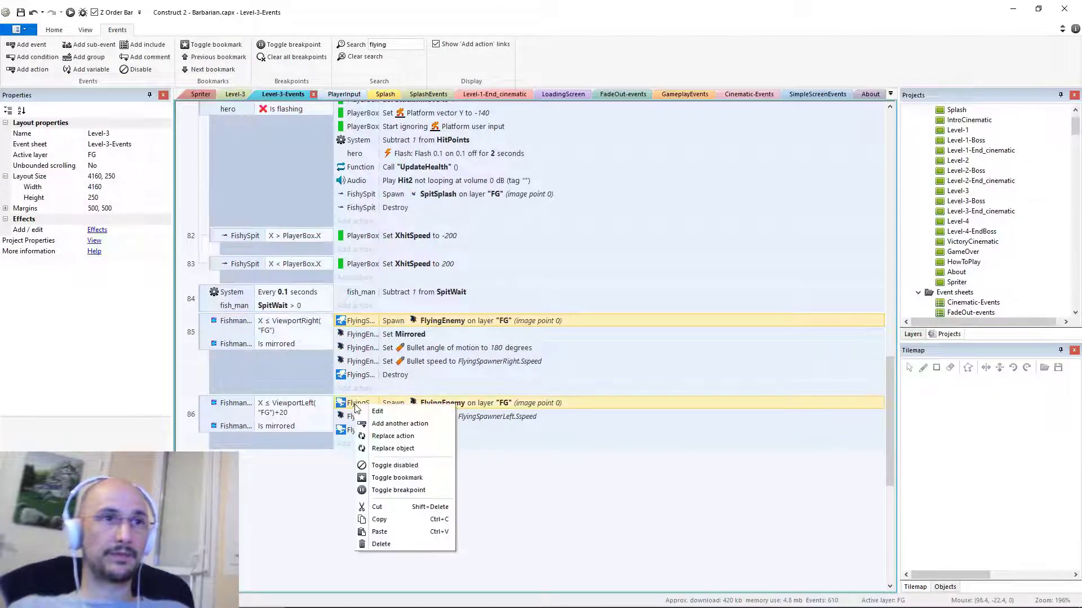
mouse_move(390, 453)
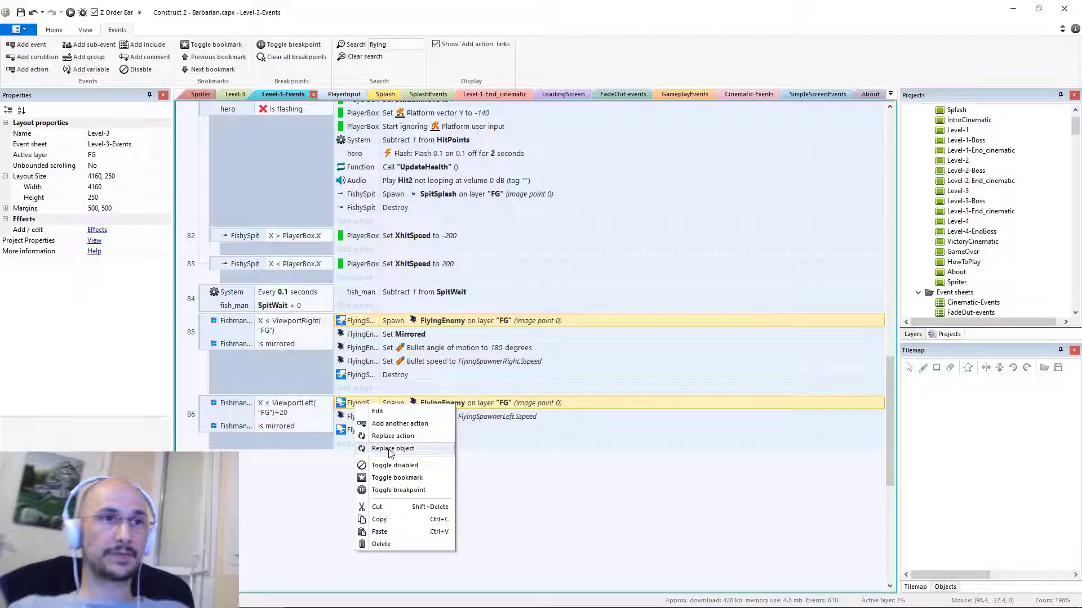
click(393, 448)
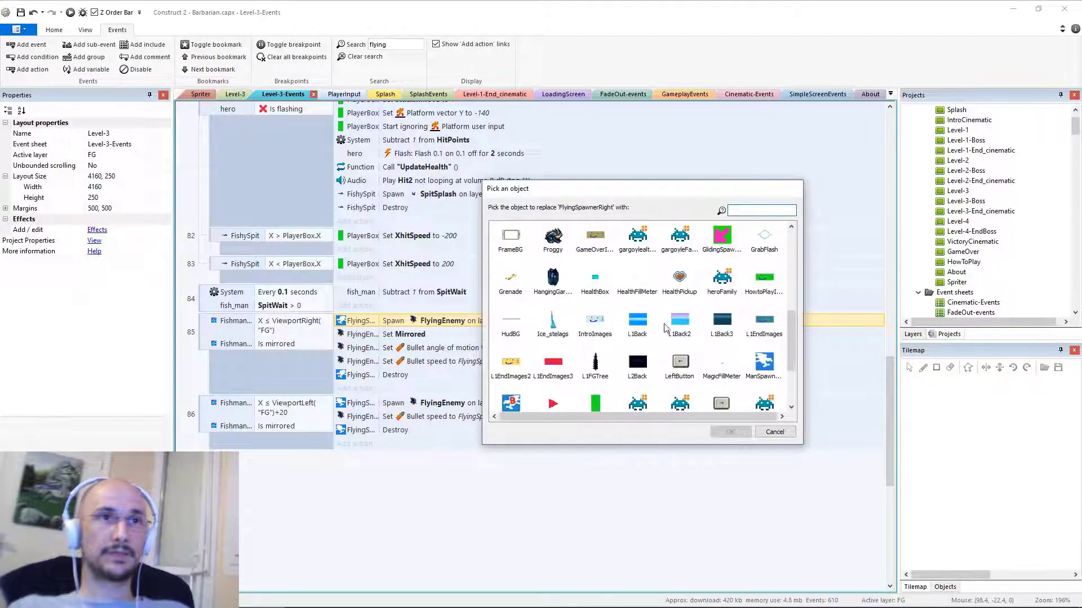
scroll(down, 3)
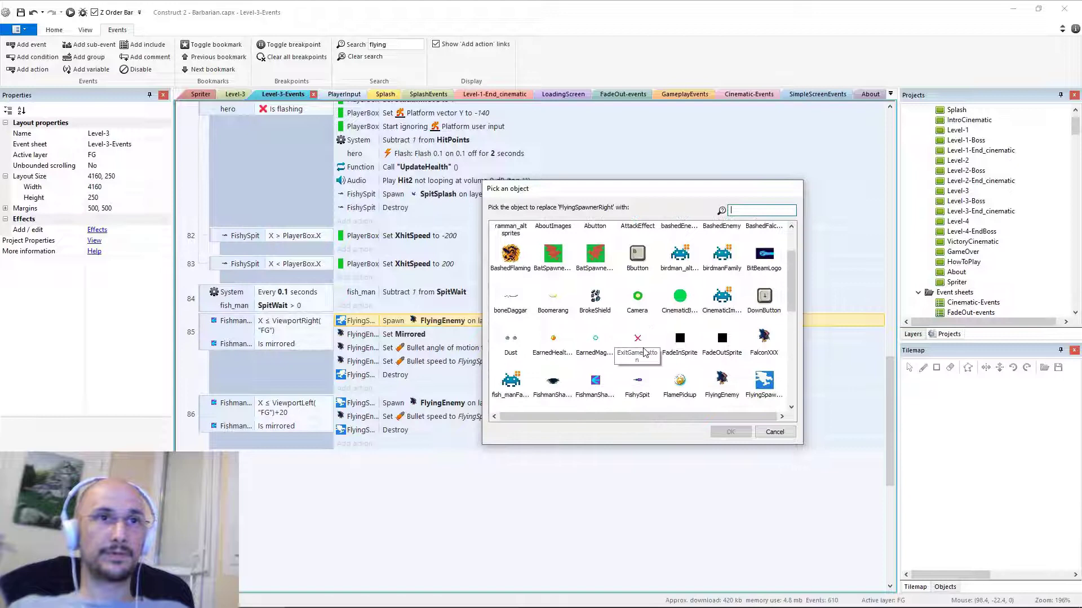
click(775, 432)
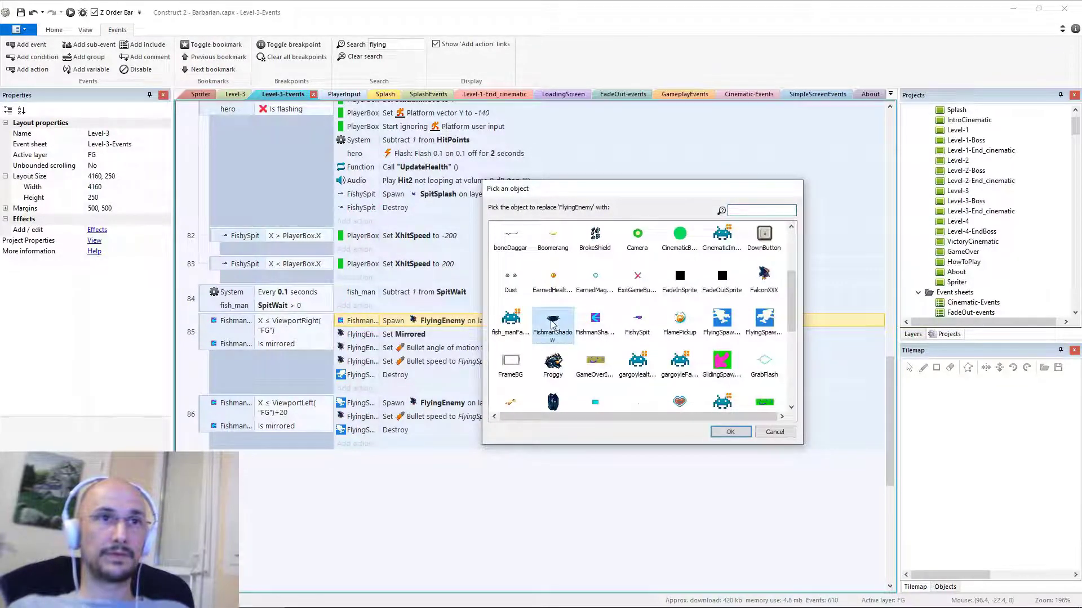
click(731, 432)
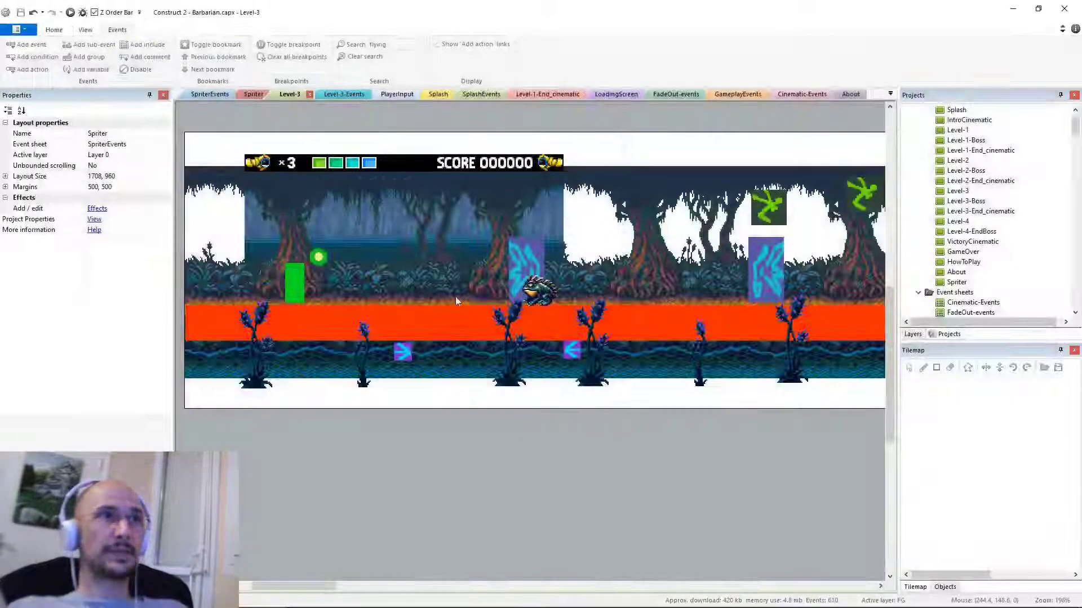
Add an On start of layout event setting each FishmanShadowSpawner's Y to FloorCollide.BBoxTop+50
click(343, 94)
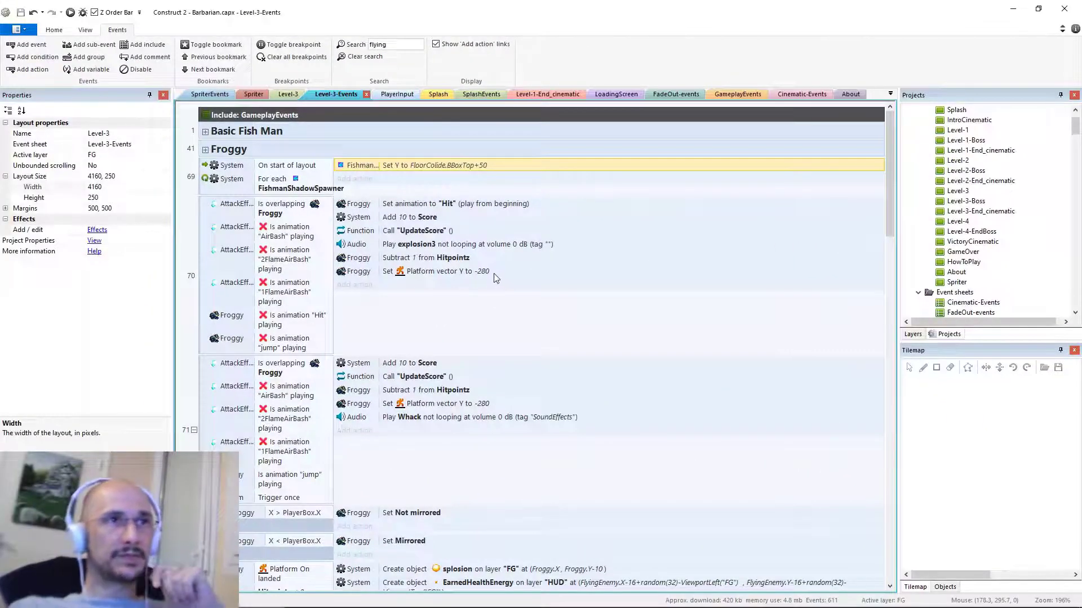
mouse_move(536, 296)
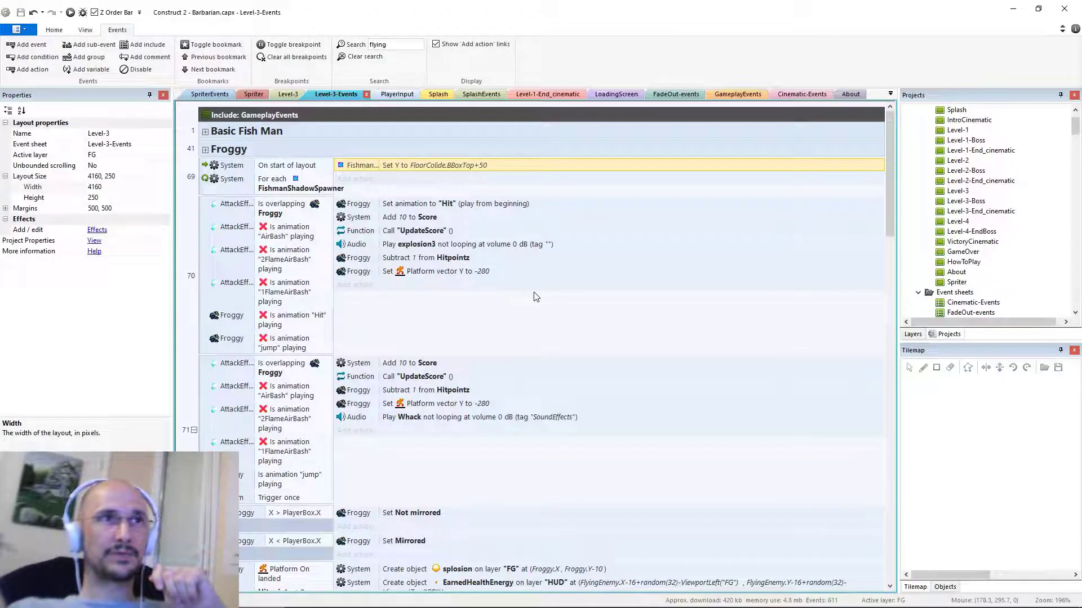
mouse_move(546, 302)
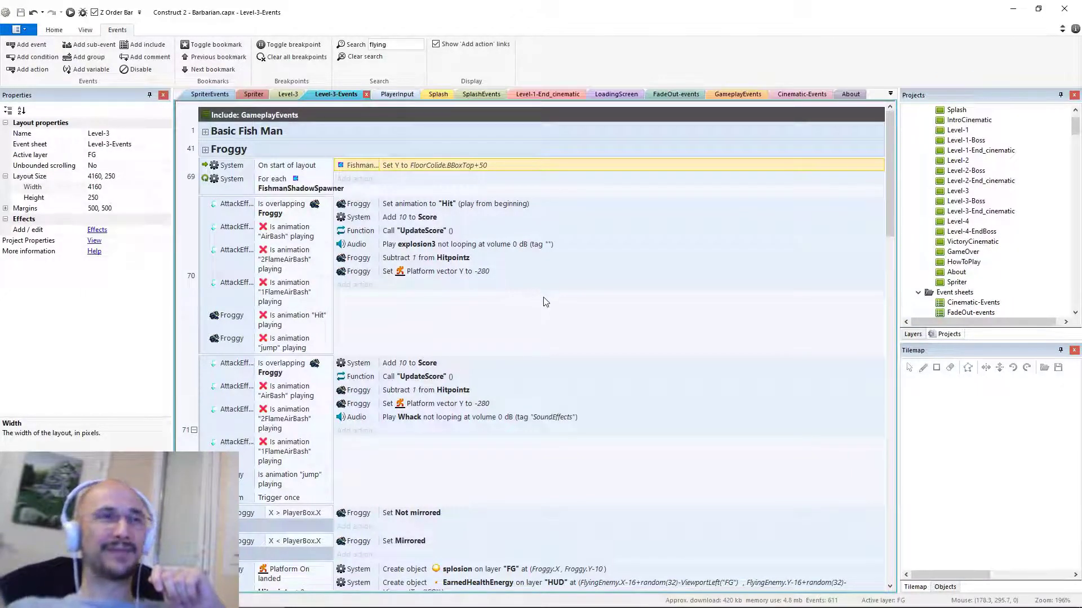
Check the Spriter layout, then add event 88 with LeftorRight = -1 and X near ViewportLeft+54
click(255, 95)
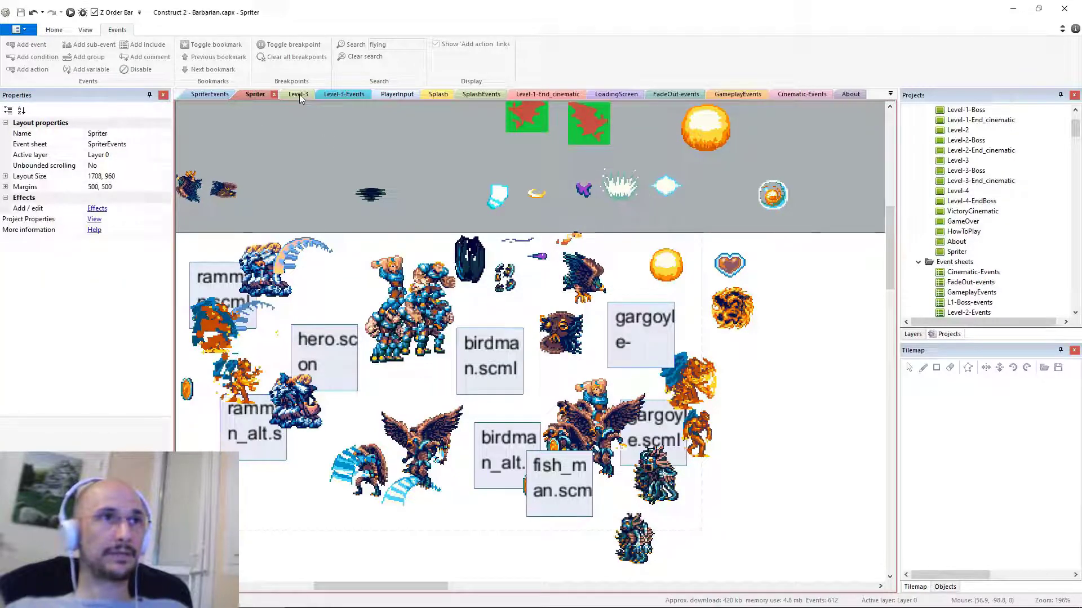
click(337, 94)
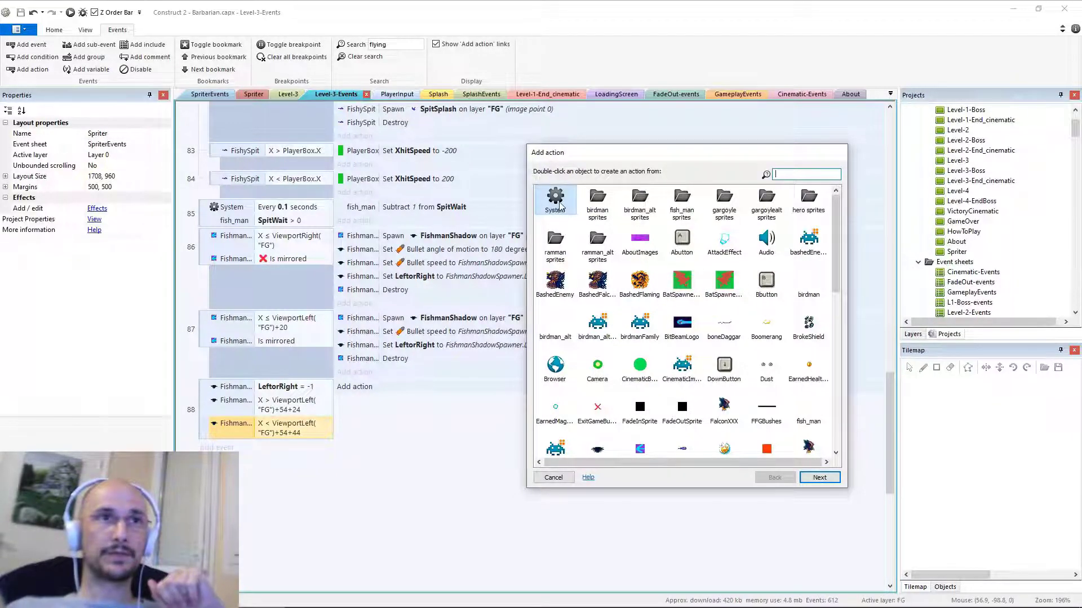
Add a System action creating fish_man on layer "FG" at FishmanShadow's position
double_click(555, 198)
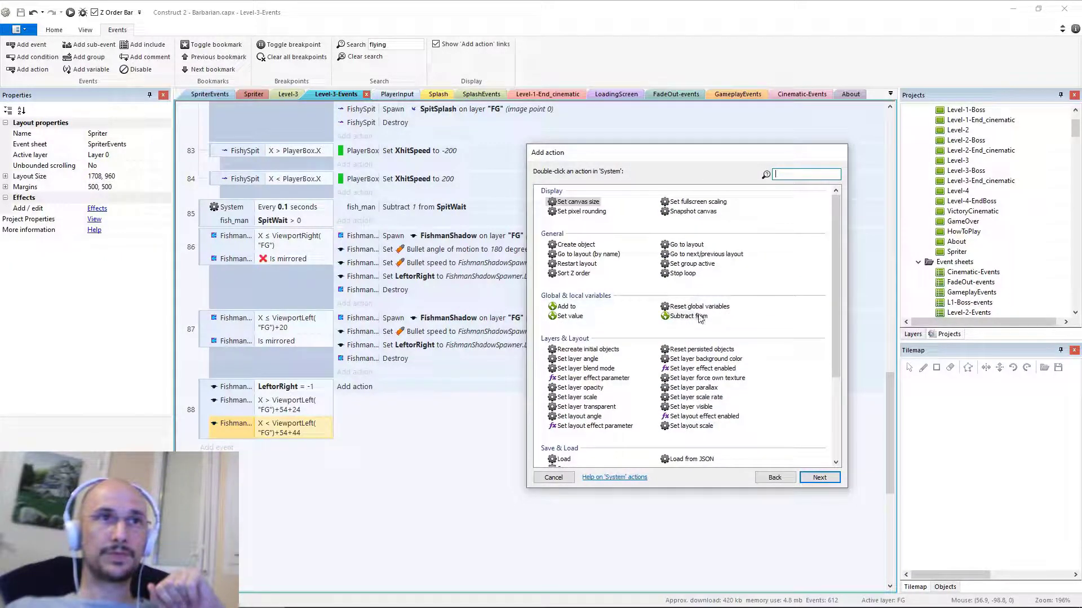
scroll(down, 3)
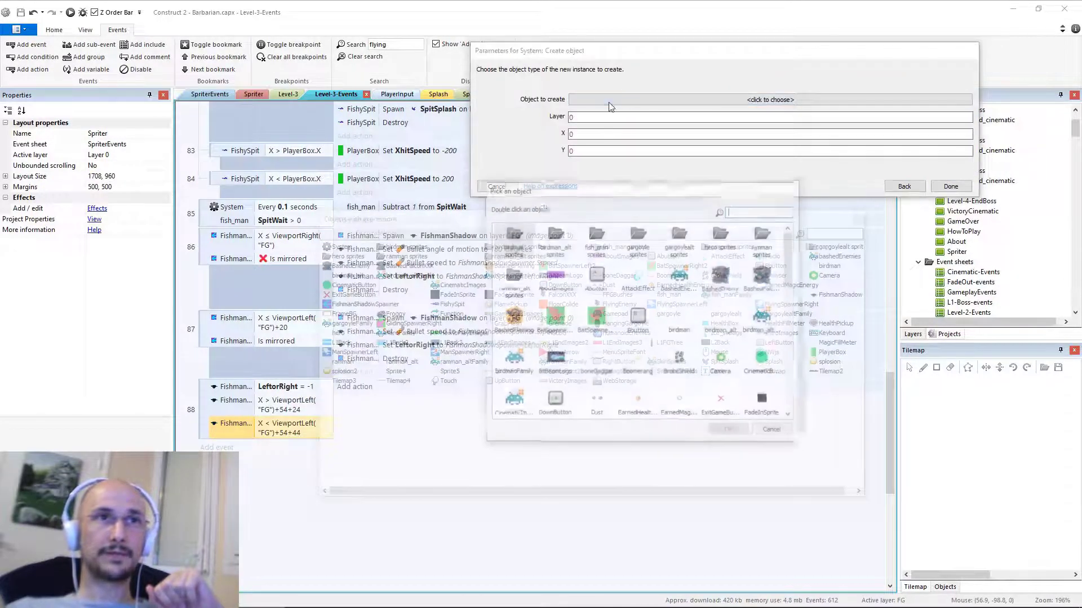
text(f)
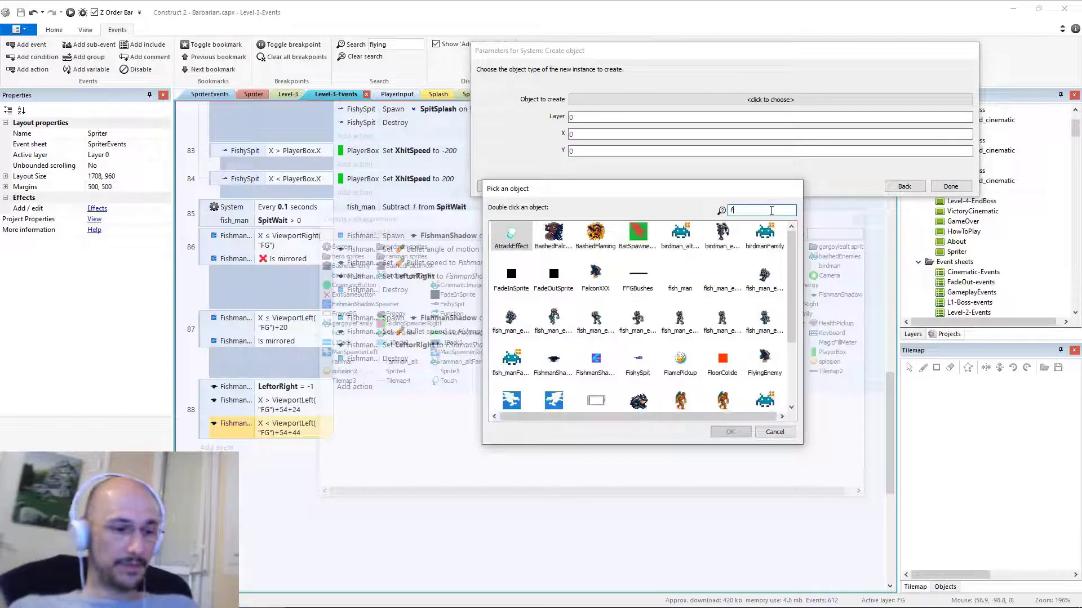
text(ish)
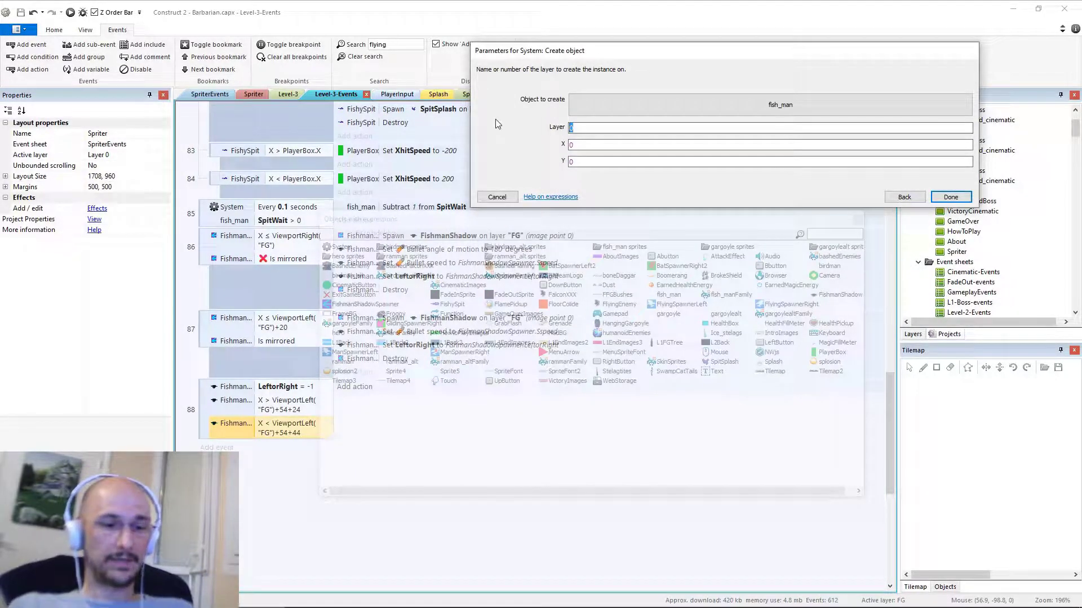
text("FG")
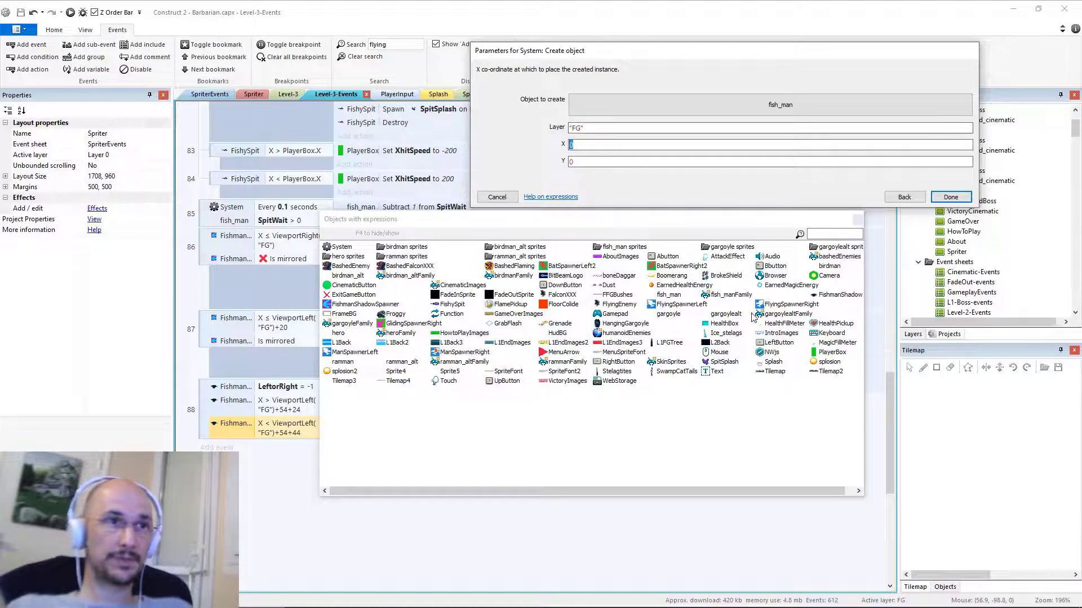
click(951, 196)
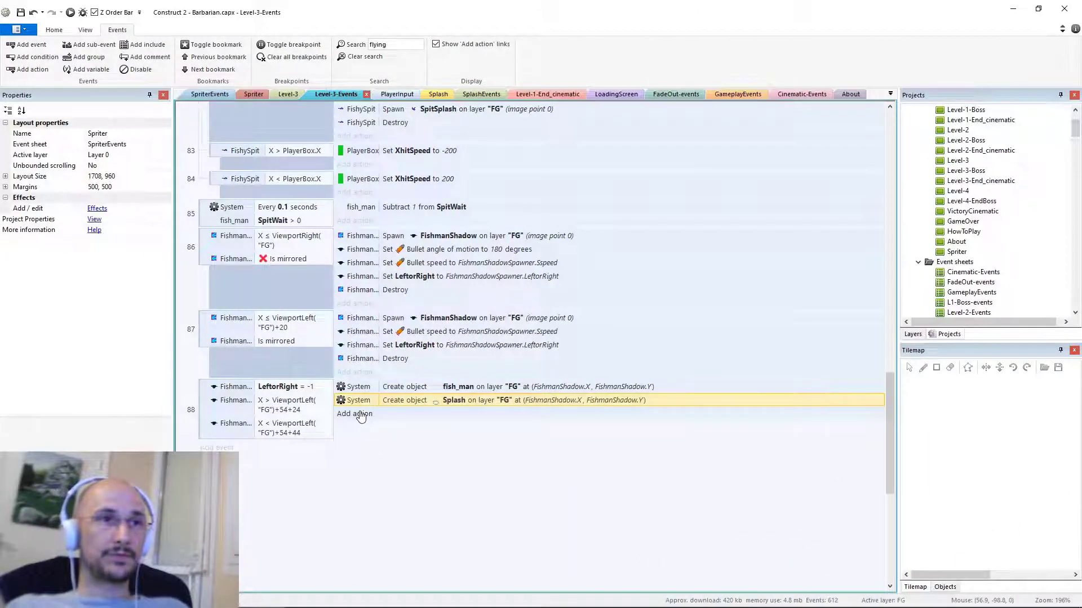
Add a fish_man action to event 88 for the spawned fish's jump animation and Yvelocity -20
click(354, 414)
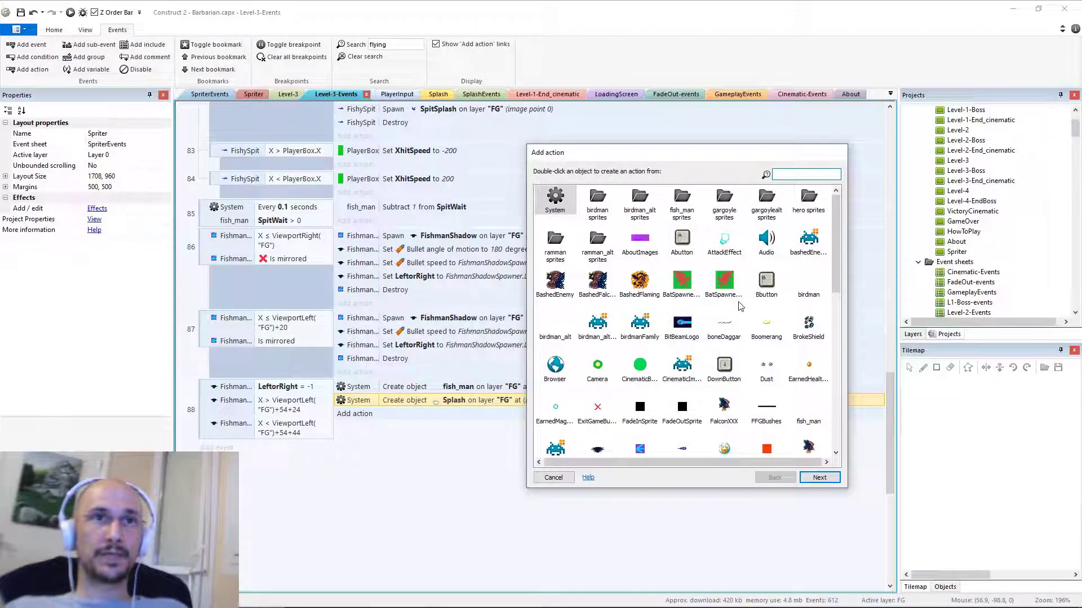
text(fish)
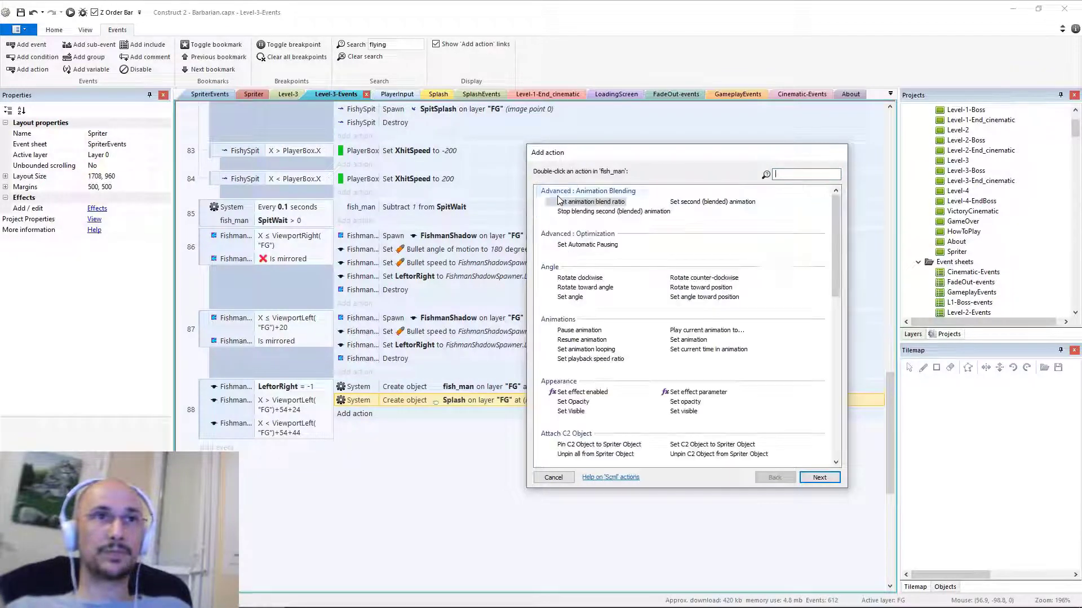
scroll(down, 3)
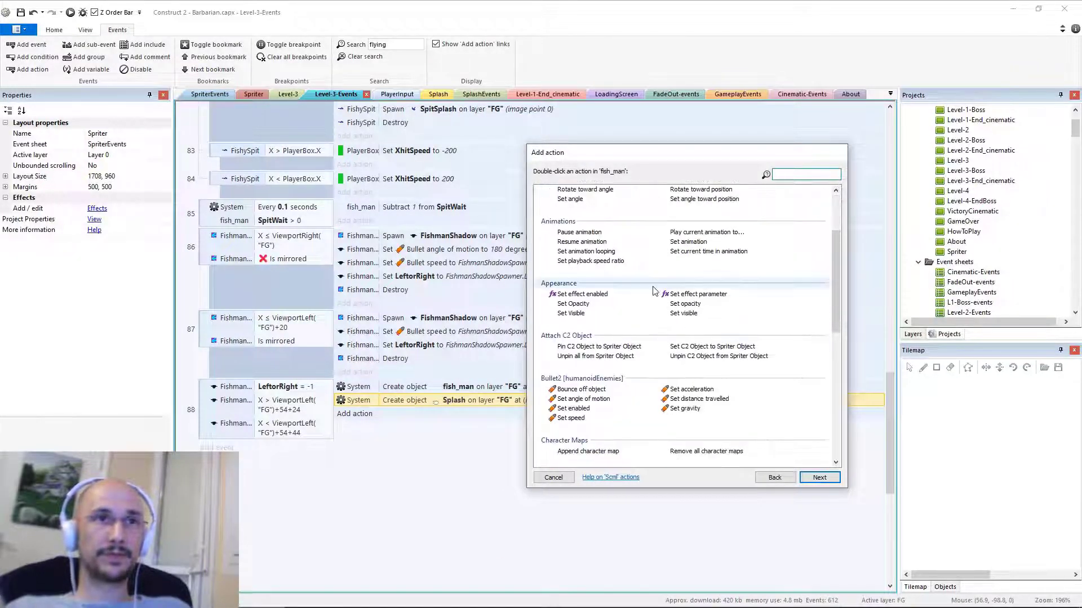
click(820, 478)
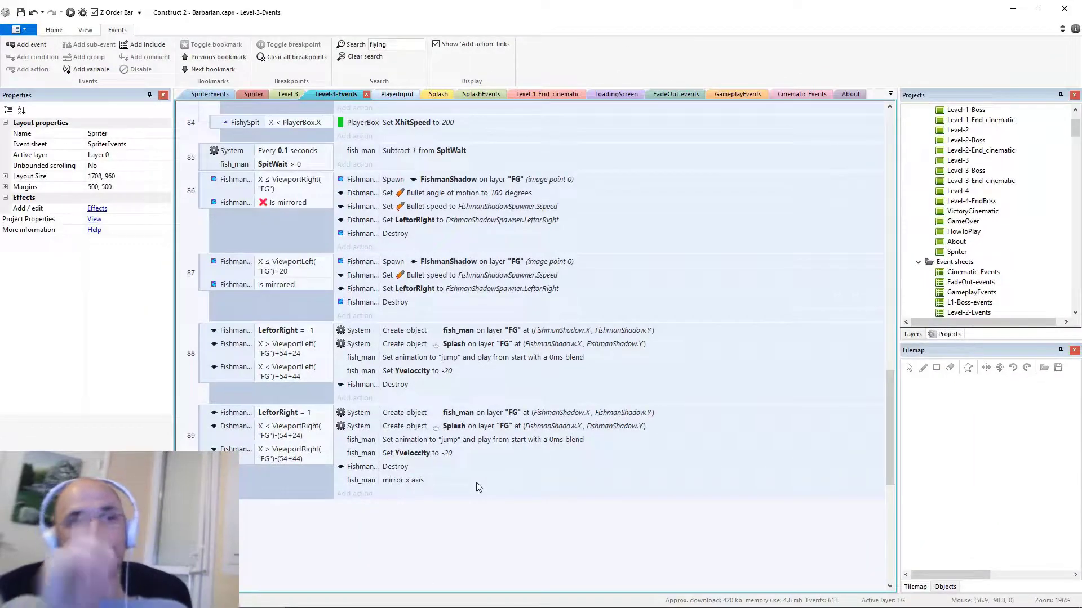
Return to Construct 2 from the taskbar and show the Level-3 layout
click(288, 95)
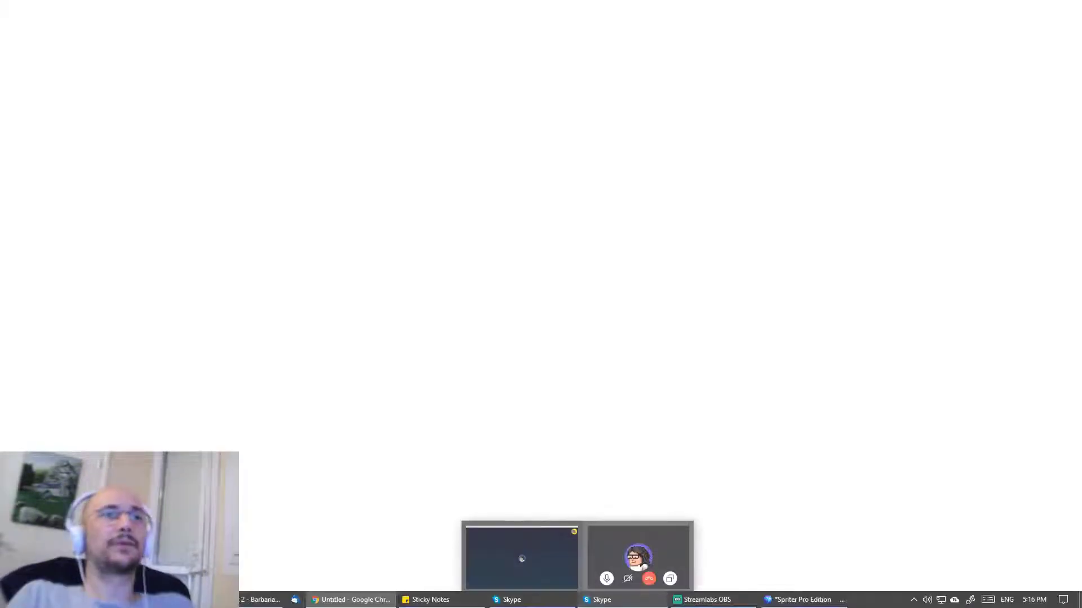
click(355, 599)
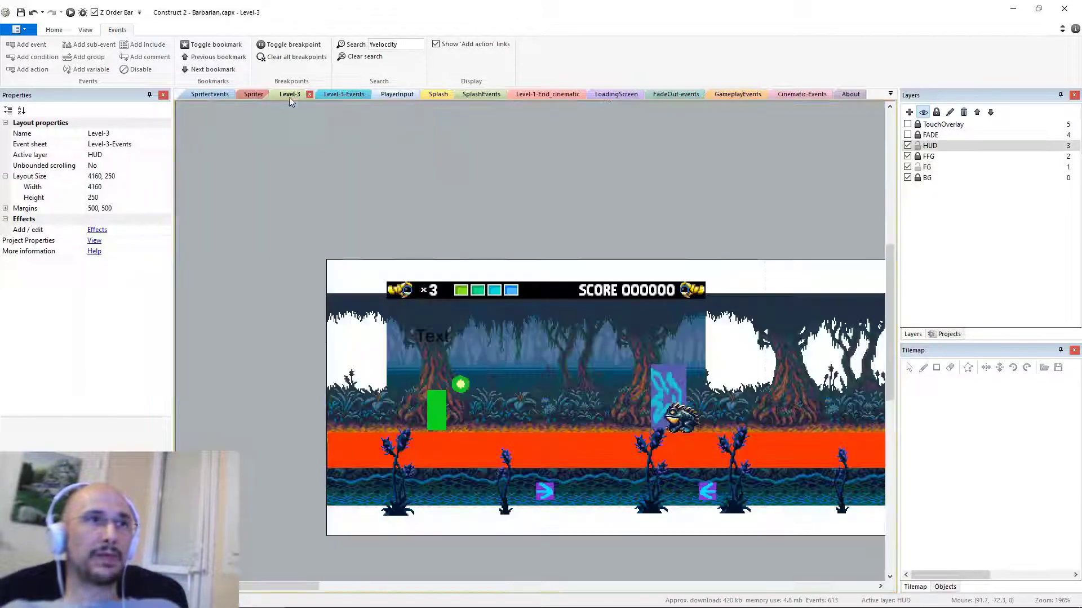
Replace humanoidEnemies with fish_man in pasted gravity event 90, then view GameplayEvents' enemy landing events
click(337, 95)
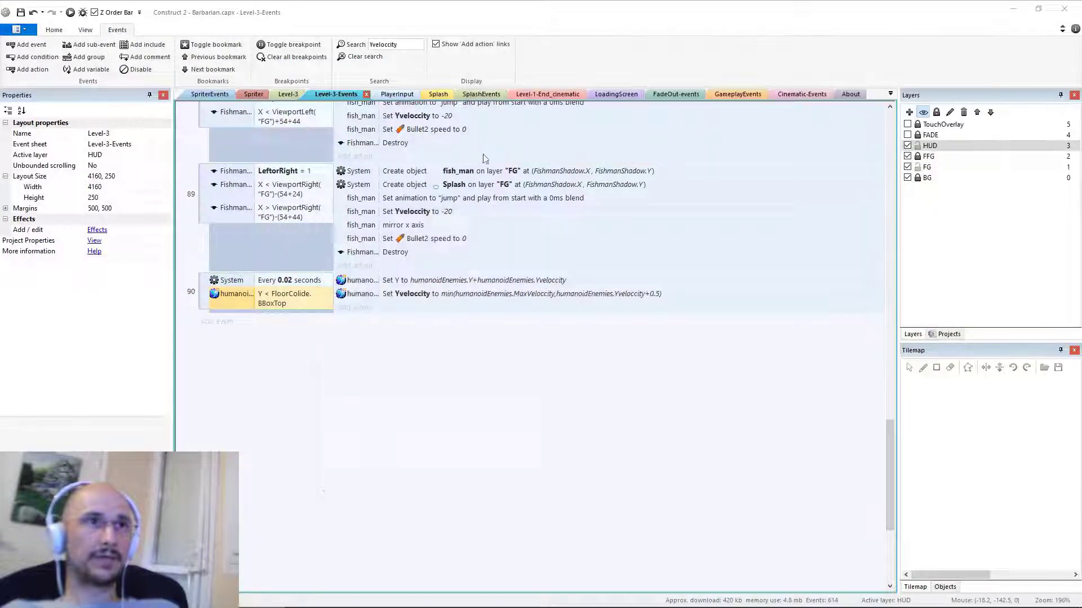
right_click(231, 280)
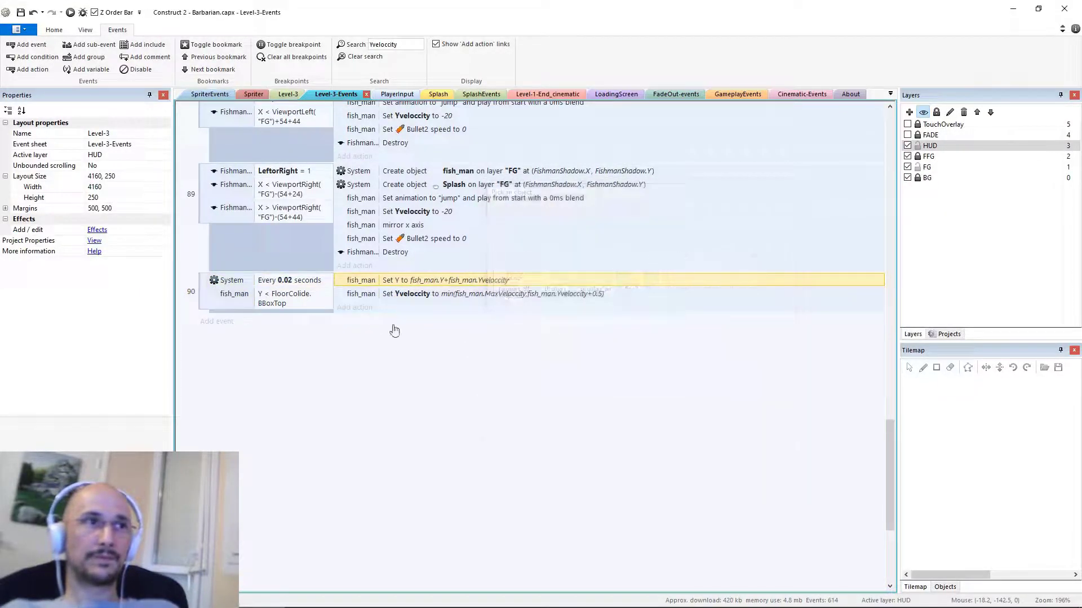
click(283, 295)
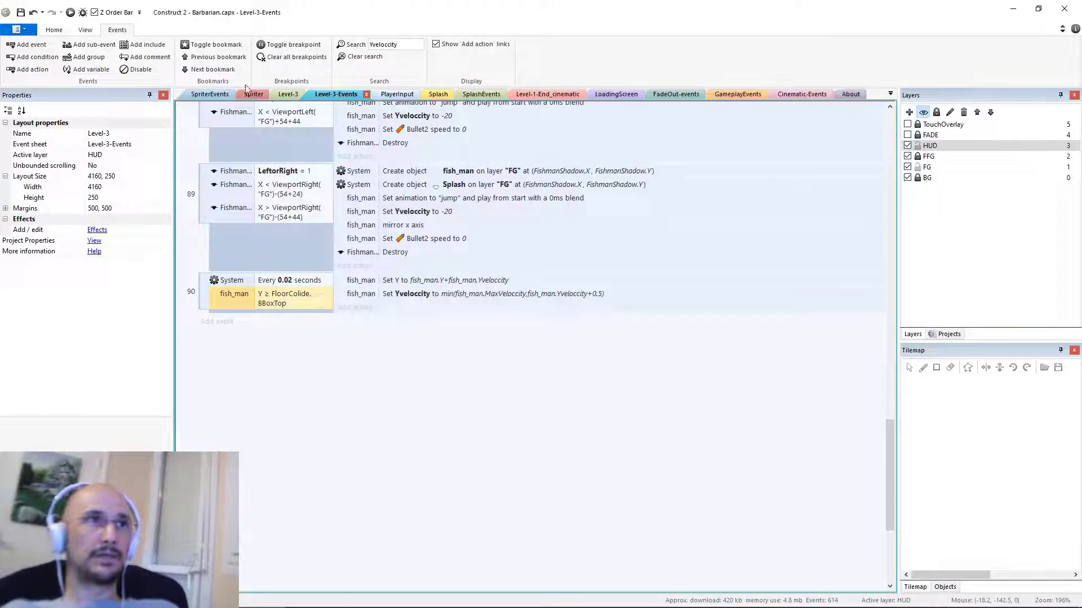
click(289, 94)
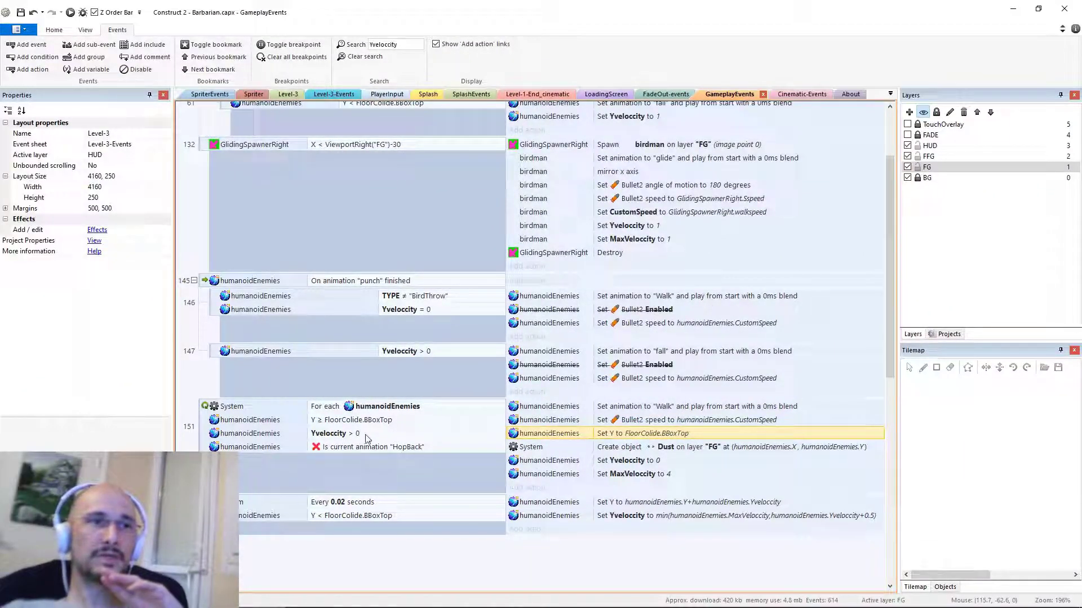
mouse_move(318, 460)
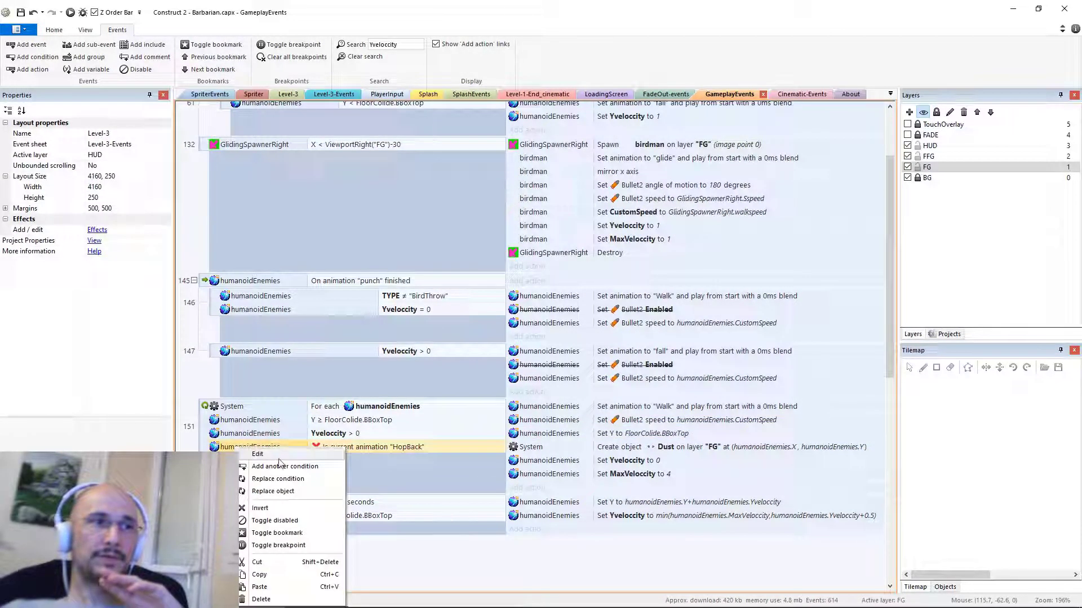
Try adding a System condition to GameplayEvents event 151, then cancel it
click(285, 467)
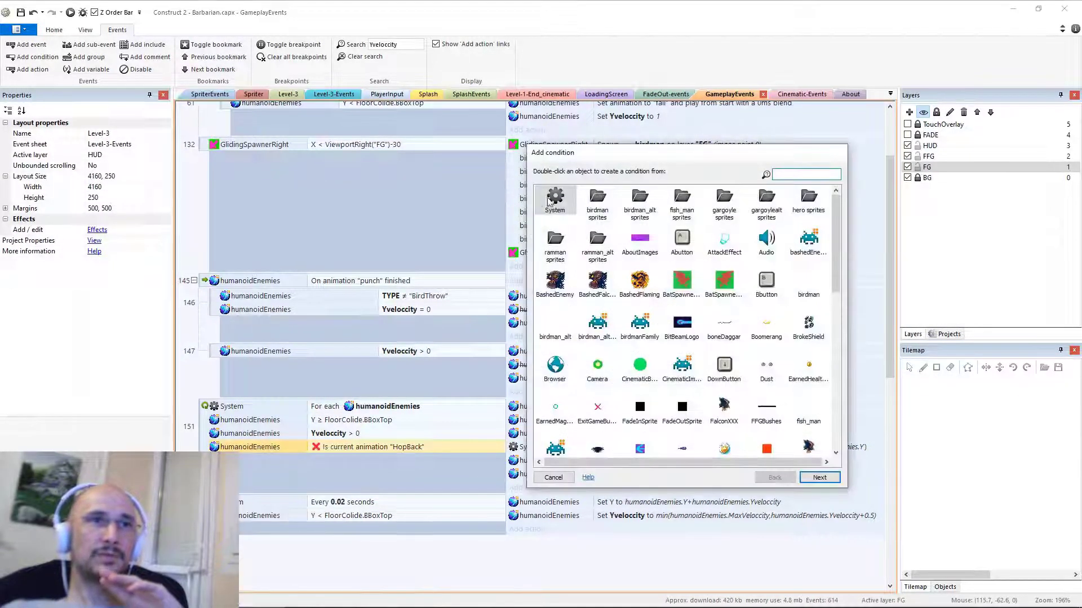
double_click(554, 198)
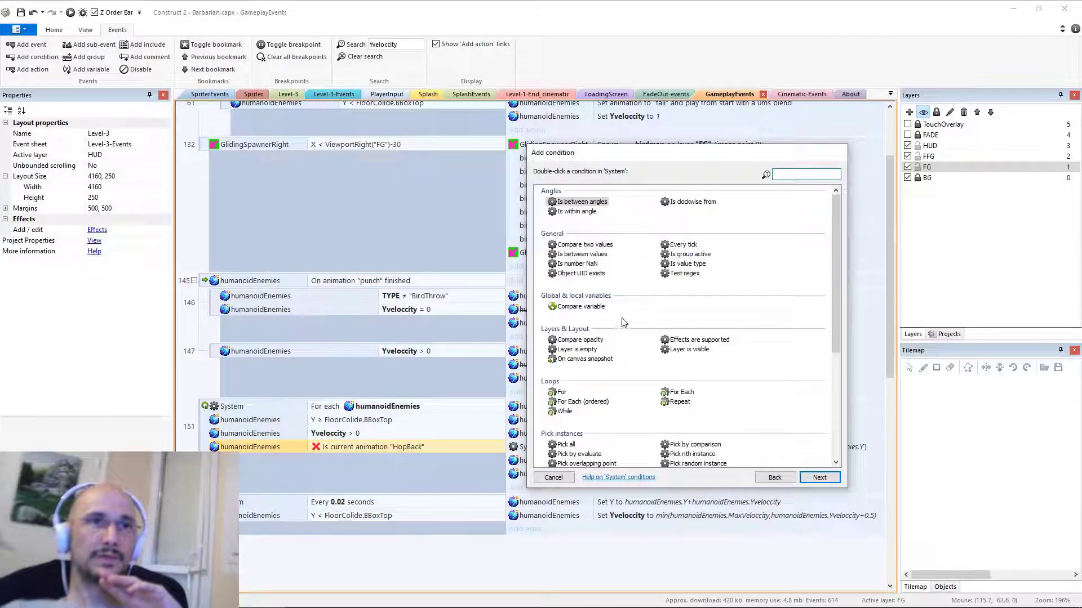
click(588, 374)
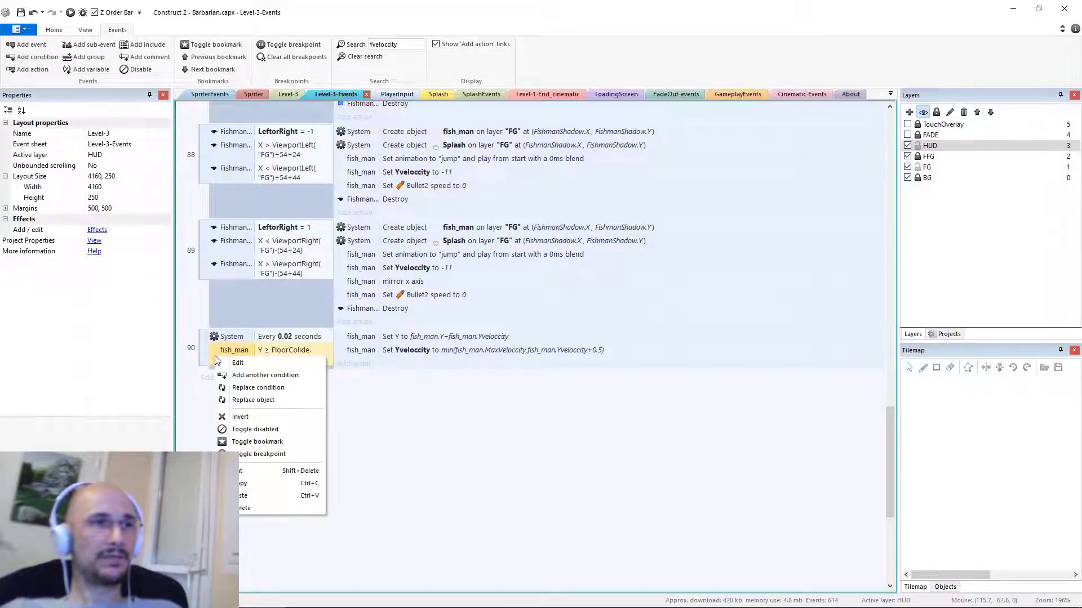
mouse_move(265, 375)
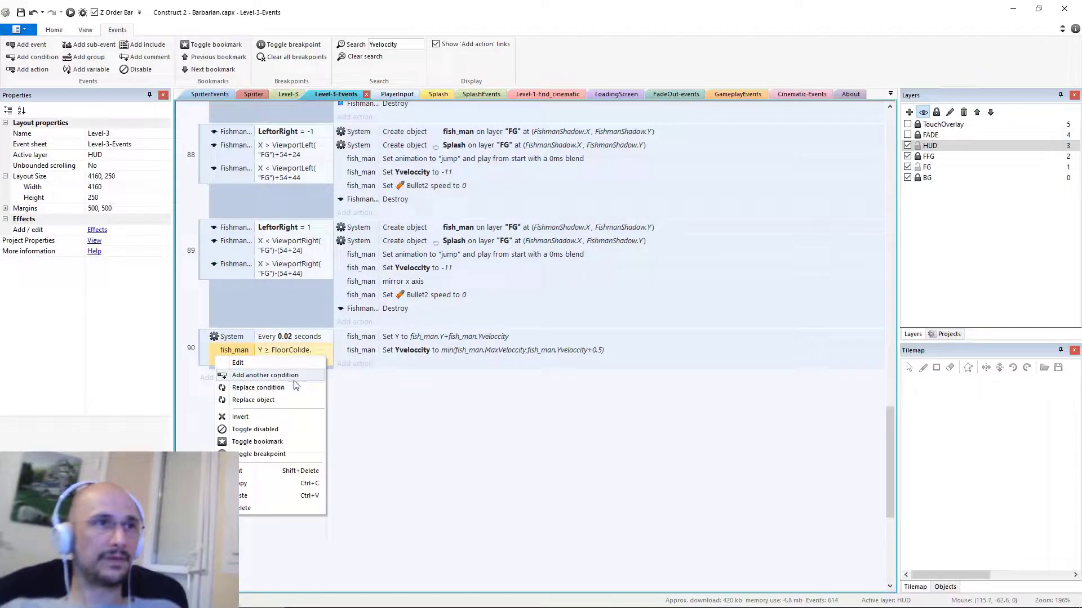
Add a fish_man 'Yvelocity Less than 0' instance-variable condition to gravity event 90
click(265, 376)
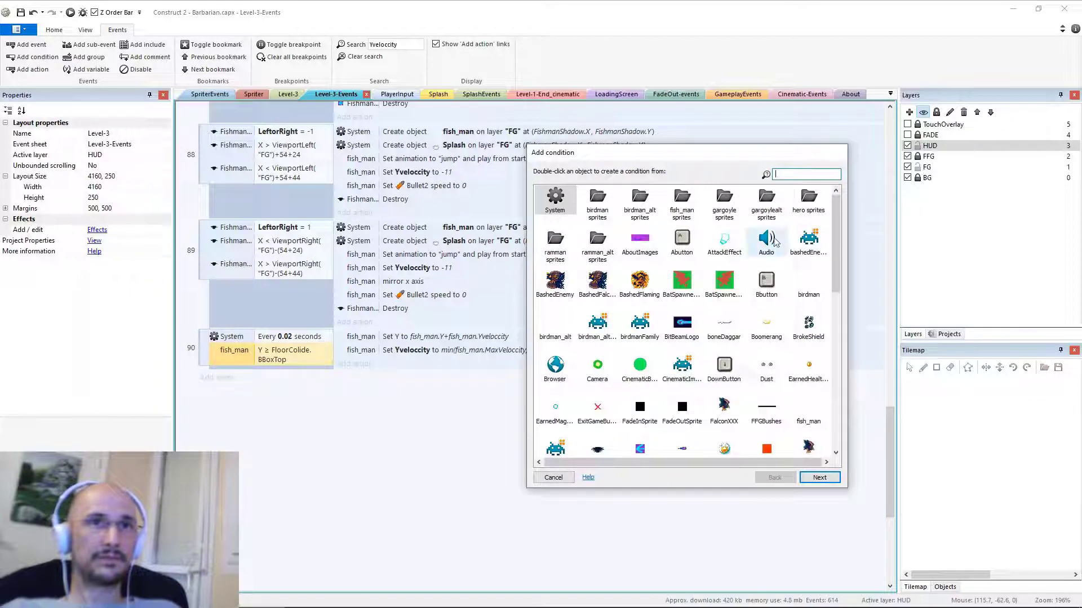
text(fish)
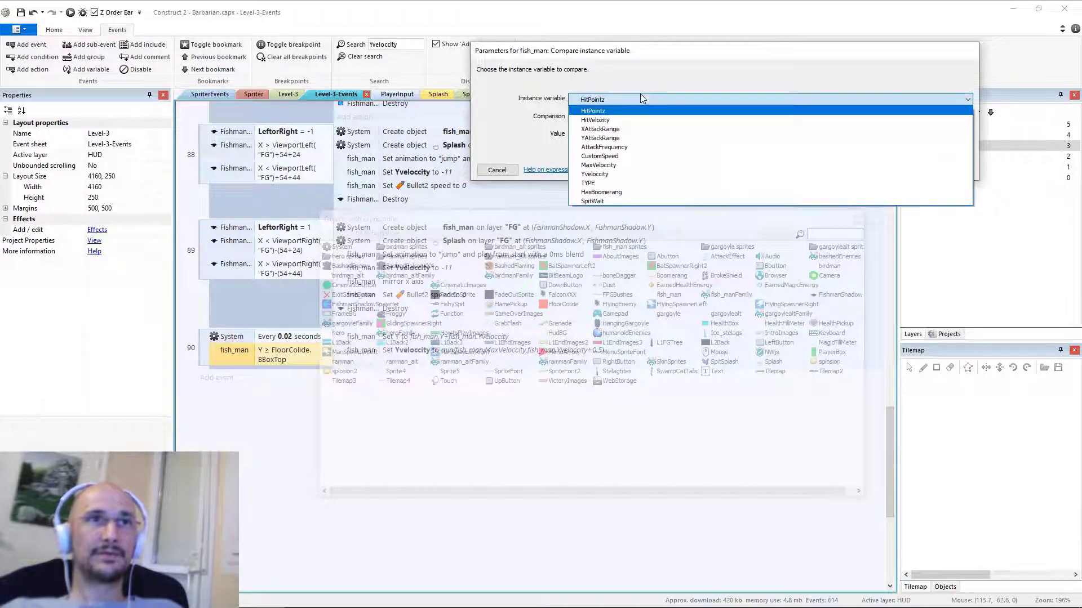
click(595, 173)
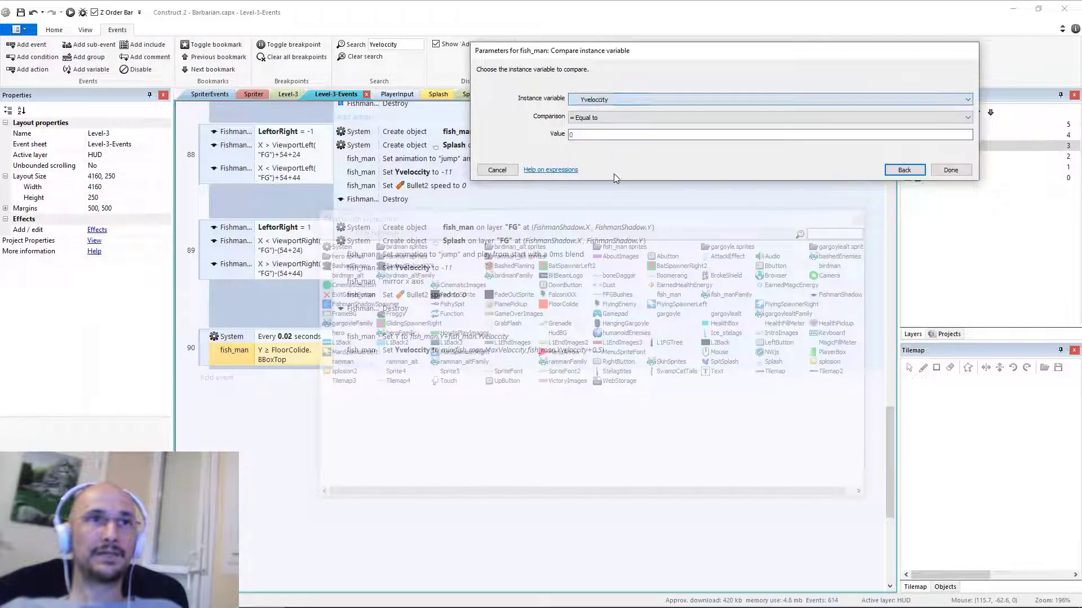
click(766, 118)
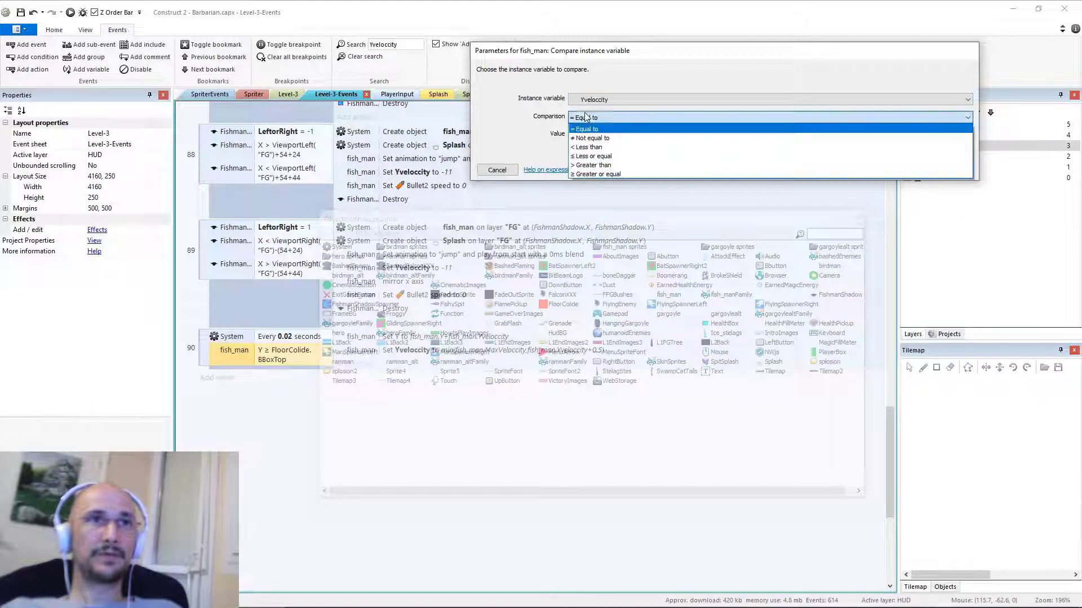
click(592, 165)
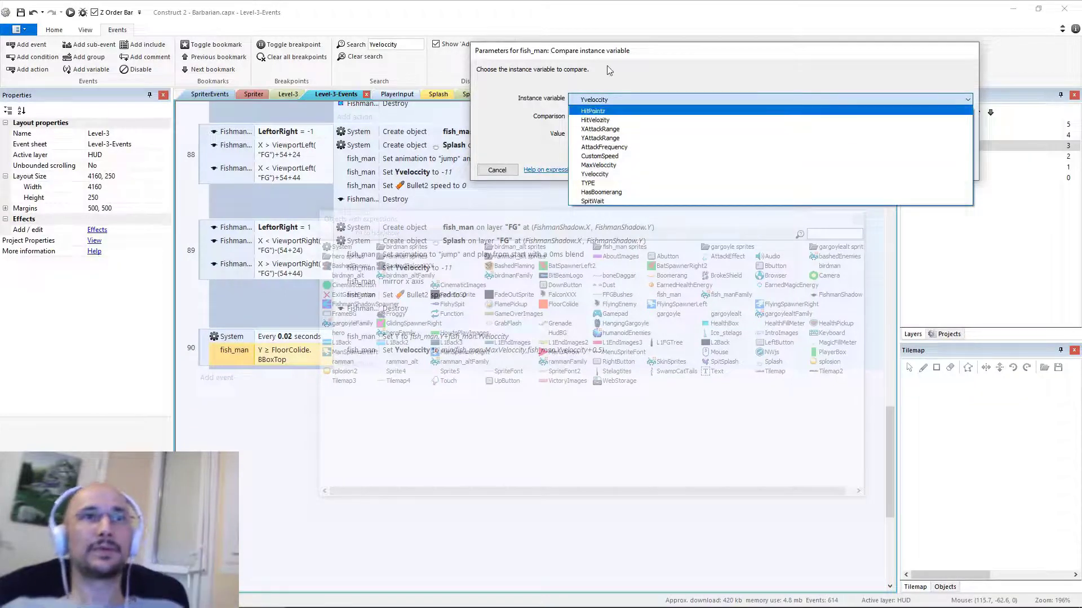
click(593, 100)
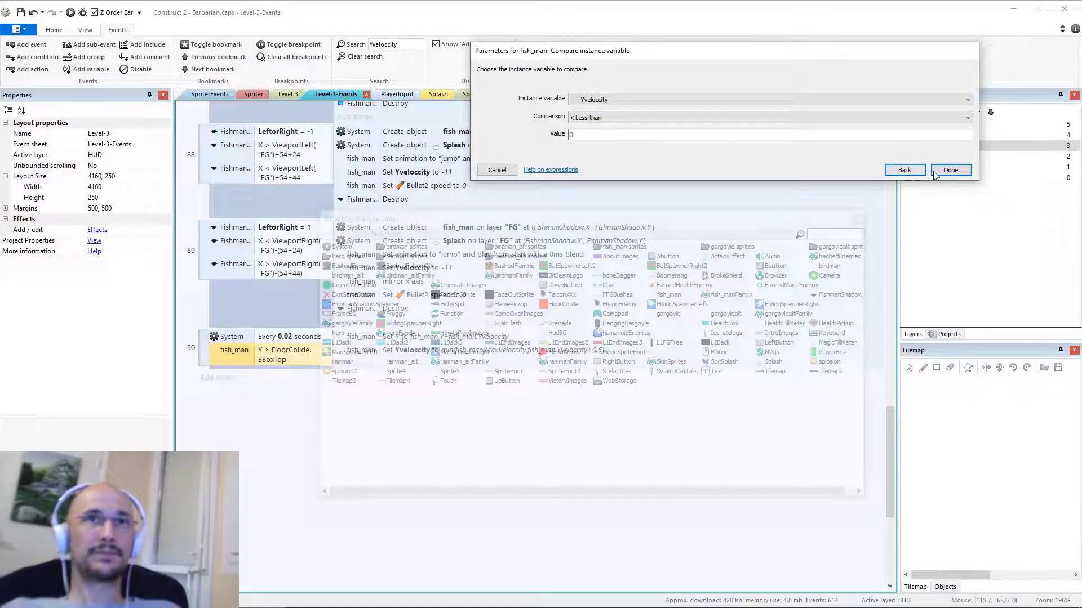
click(951, 169)
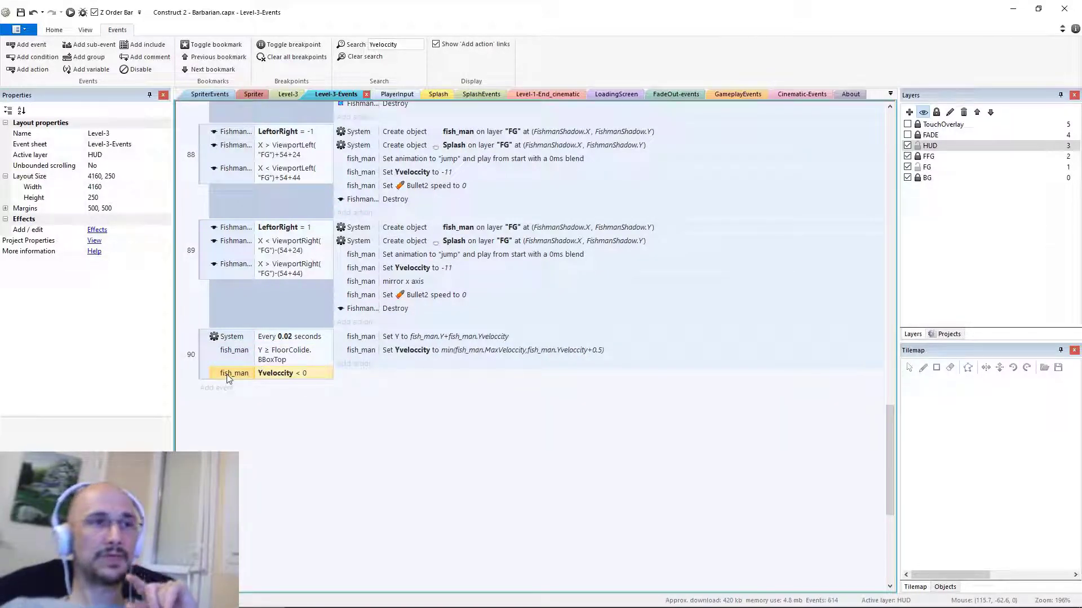
right_click(235, 373)
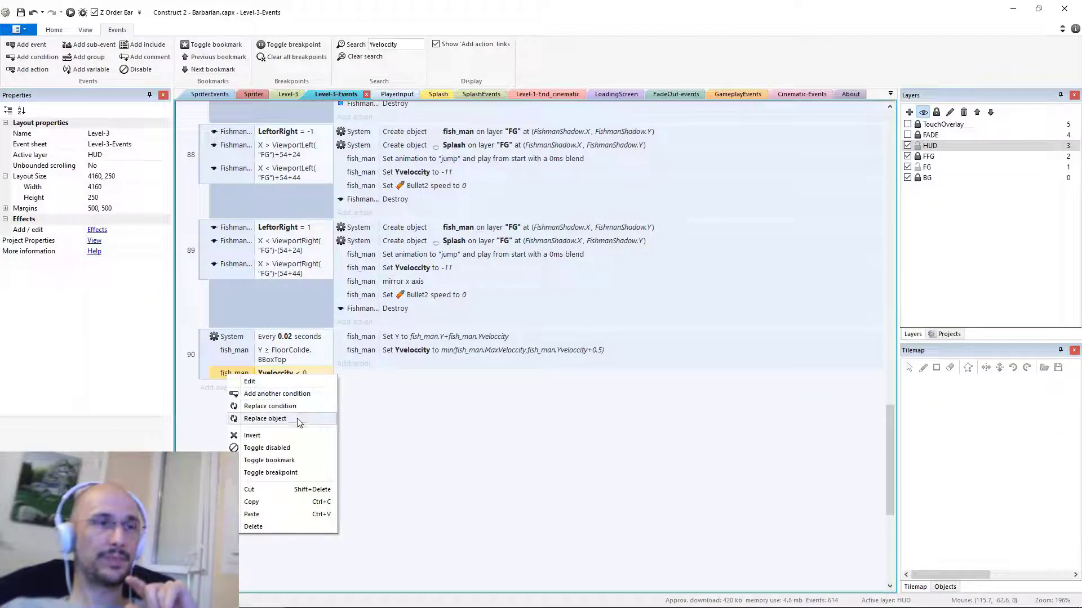
mouse_move(293, 394)
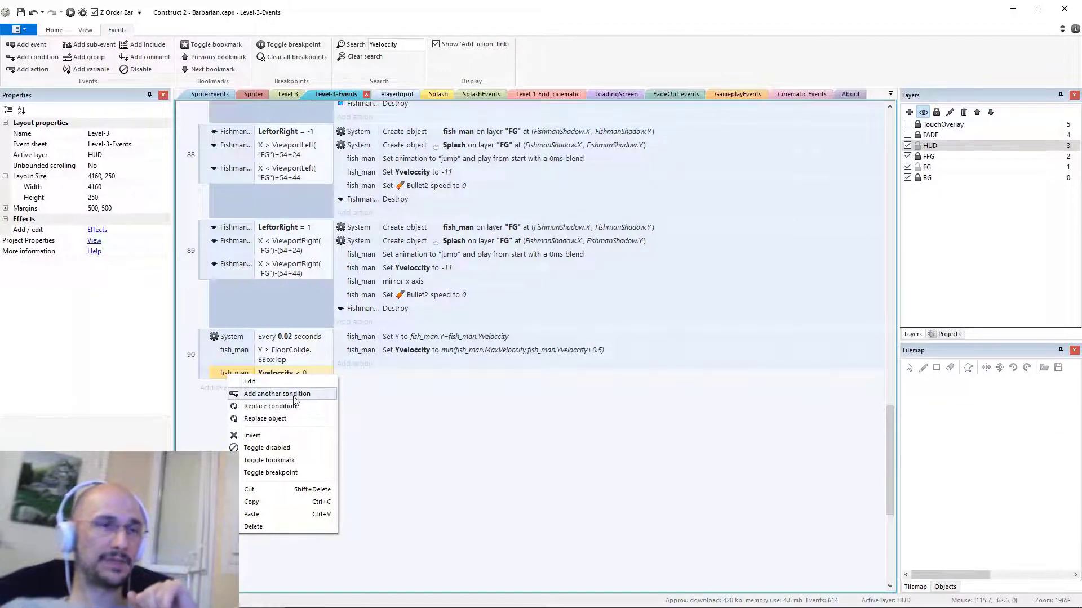